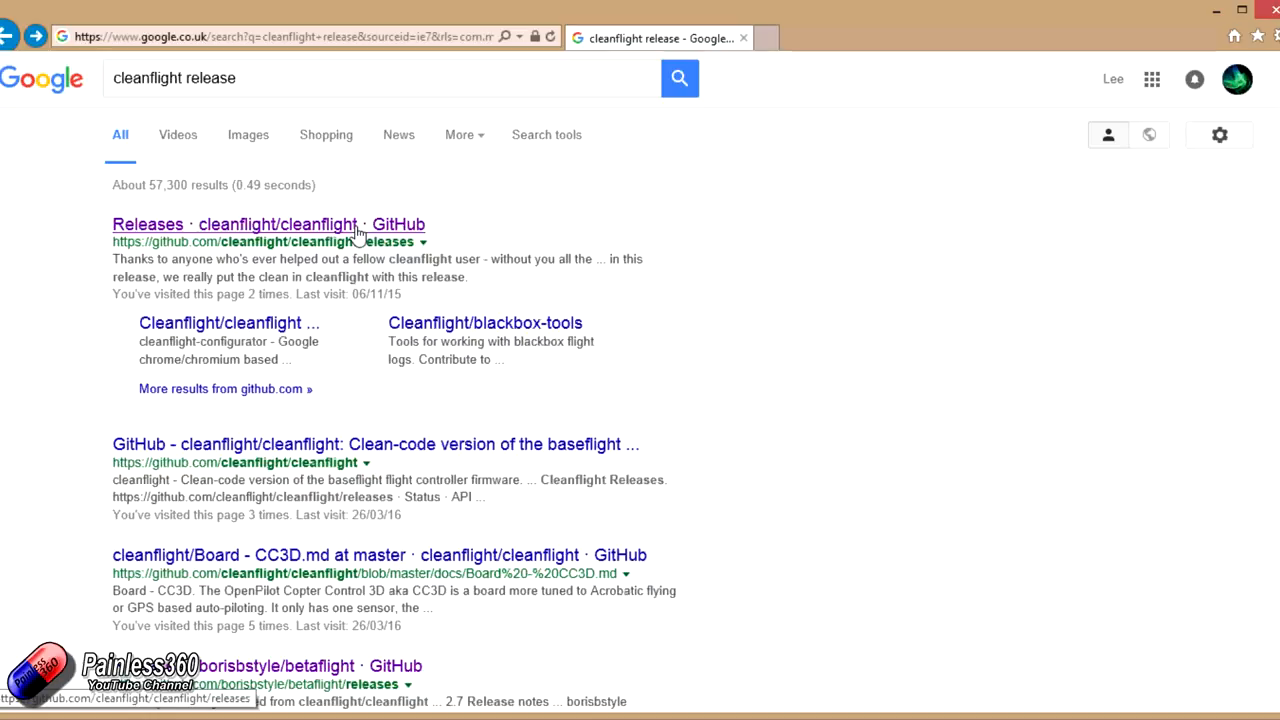
Step: Open the Cleanflight GitHub releases page from the Google search results
click(267, 224)
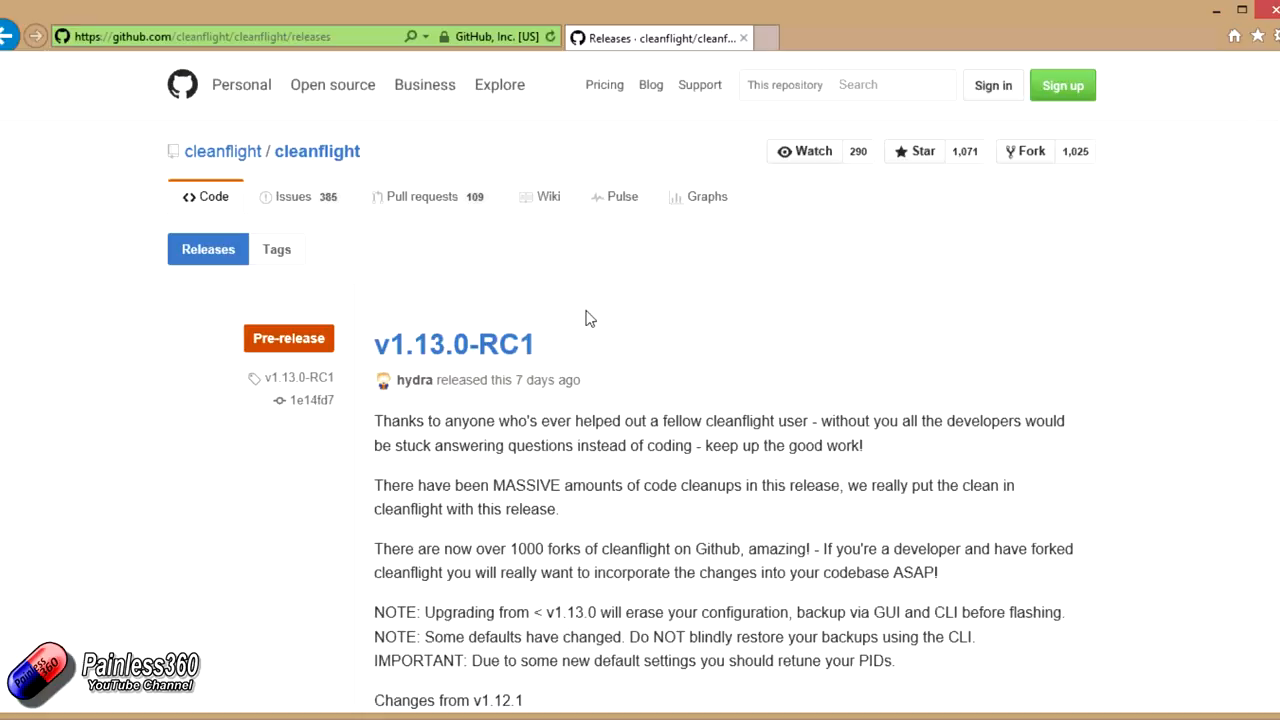
mouse_move(617, 322)
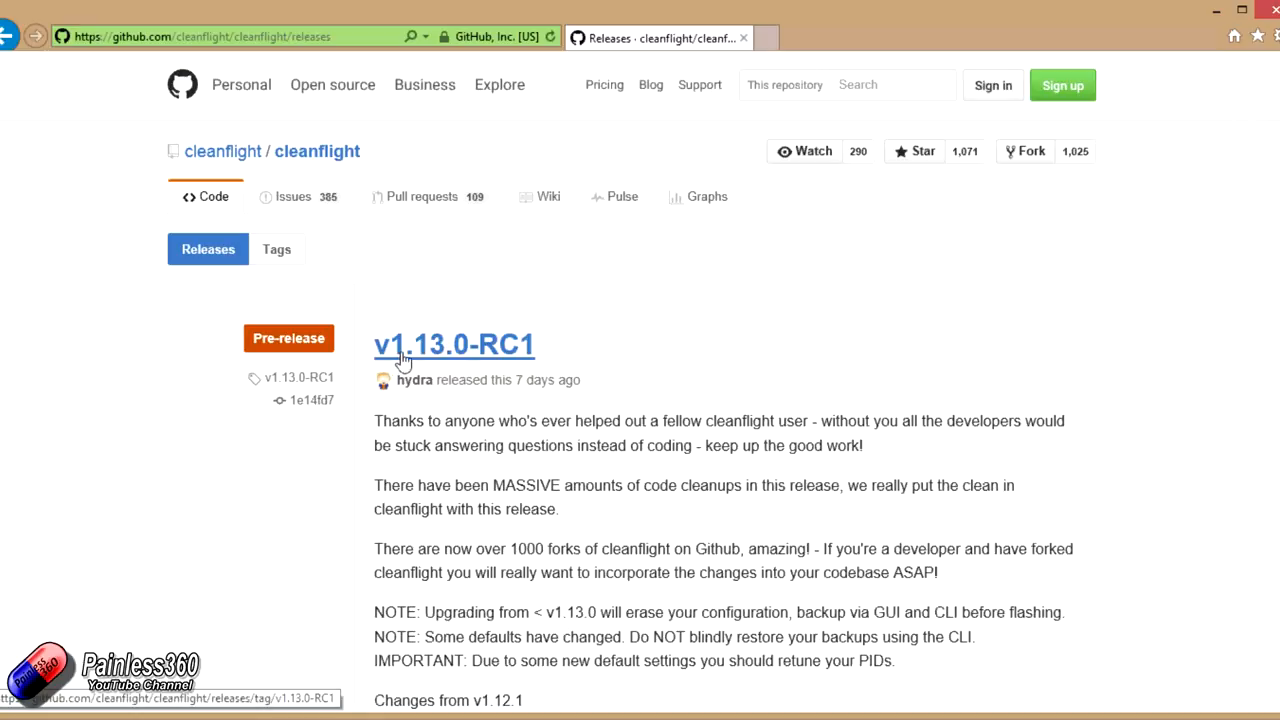
mouse_move(440, 355)
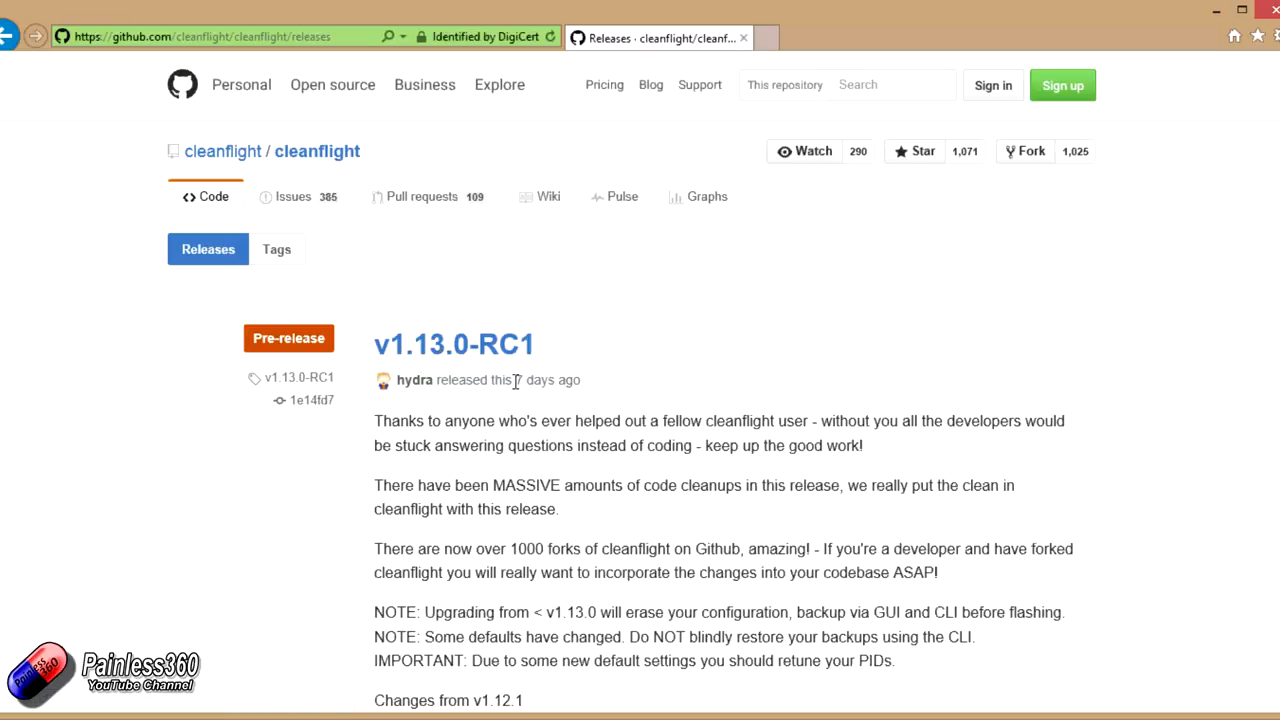
mouse_move(490, 345)
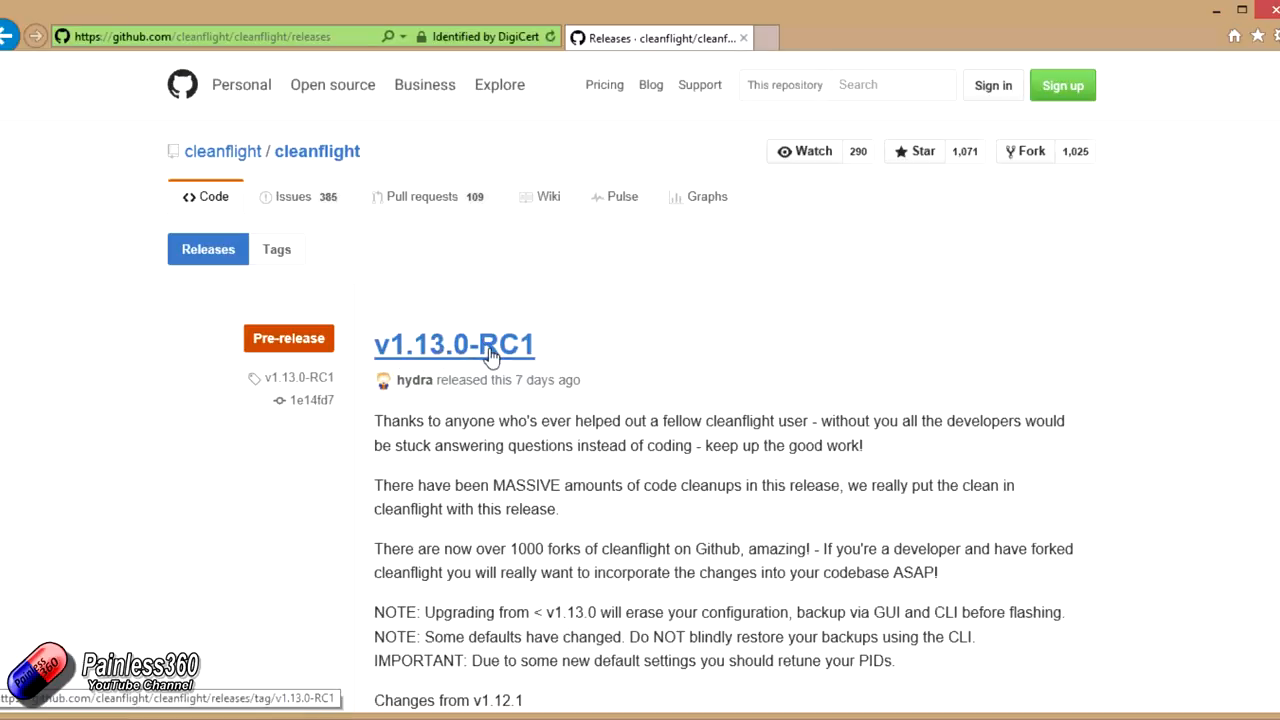
mouse_move(529, 408)
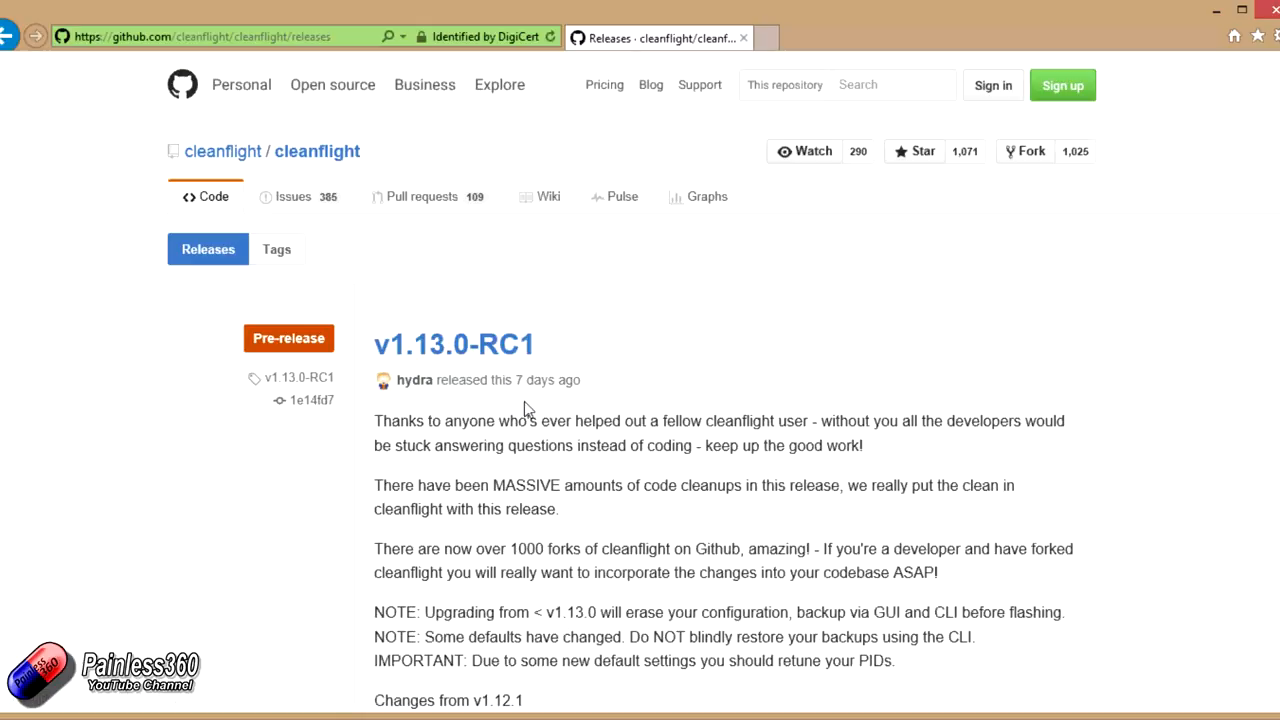
Step: Scroll through the v1.13.0-RC1 change list and downloads into the v1.12.1 release notes
scroll(down, 3)
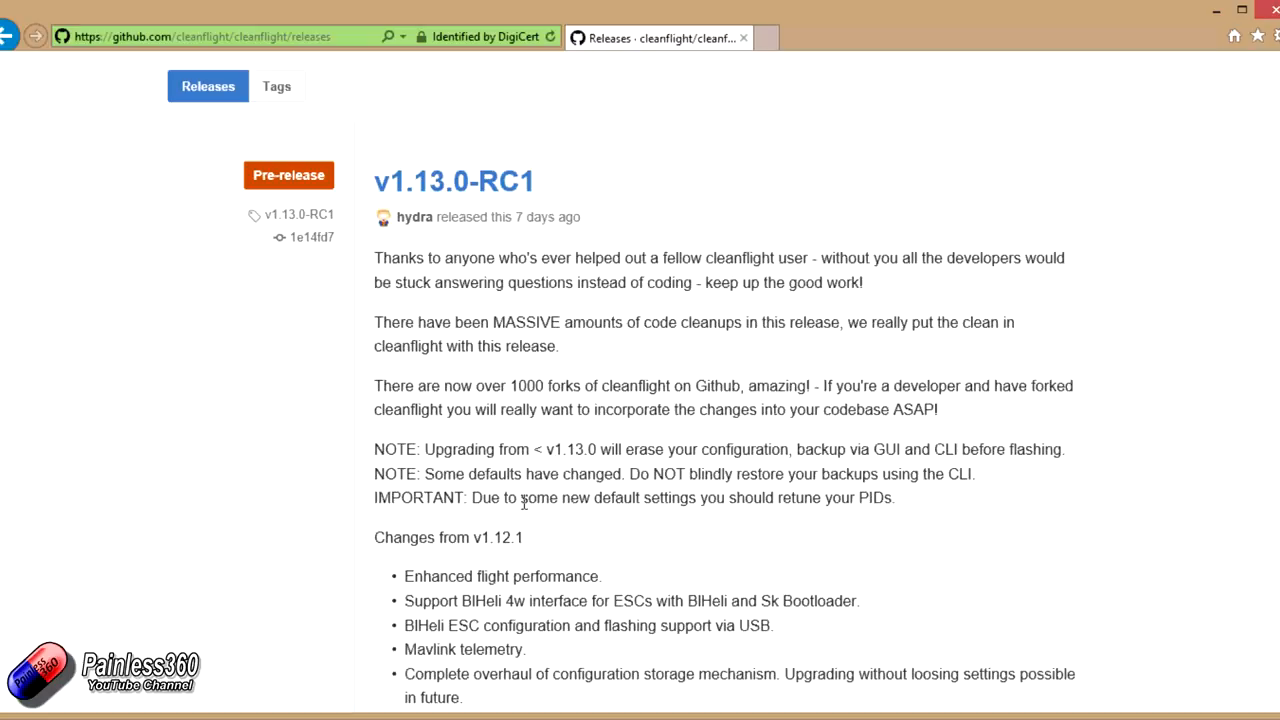
scroll(down, 3)
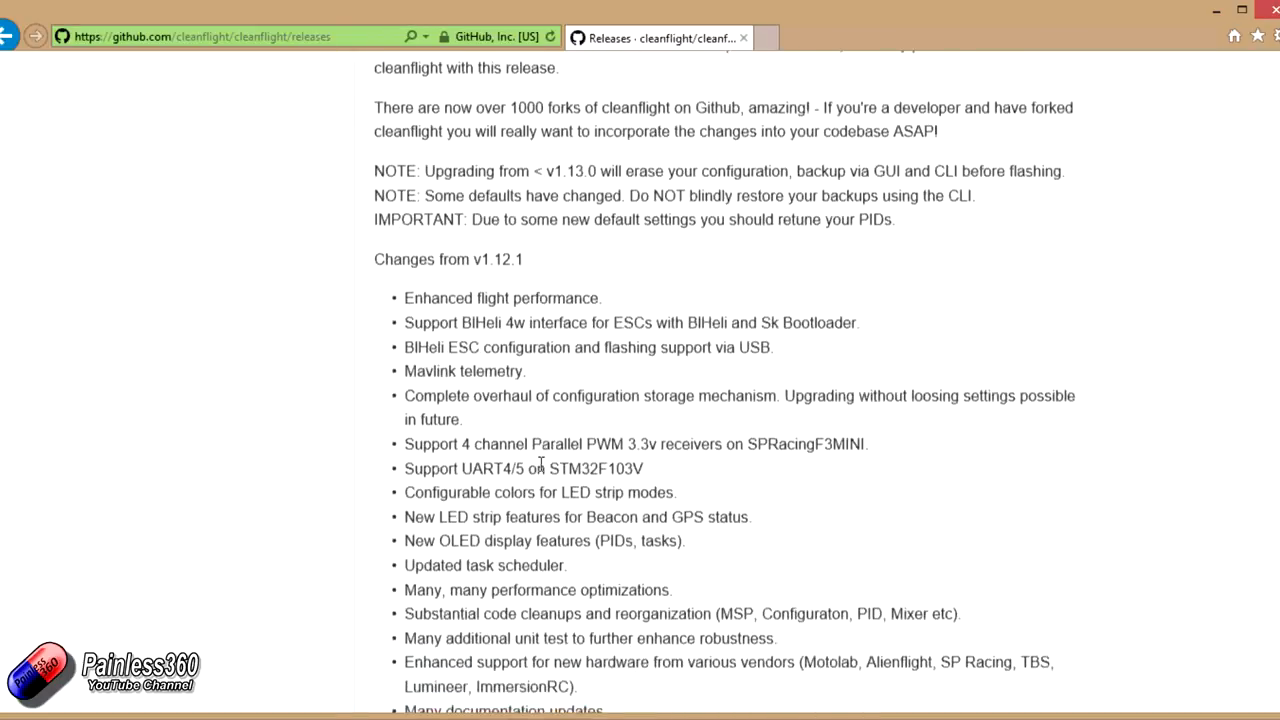
scroll(down, 3)
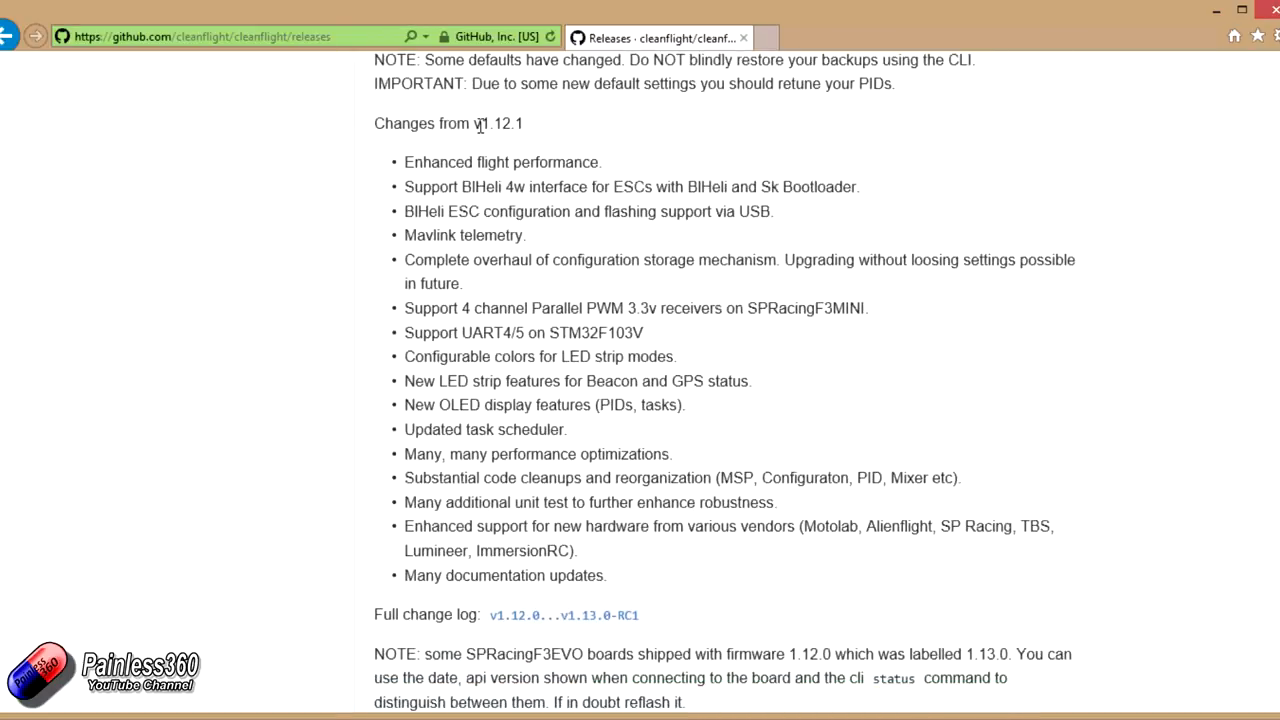
mouse_move(520, 410)
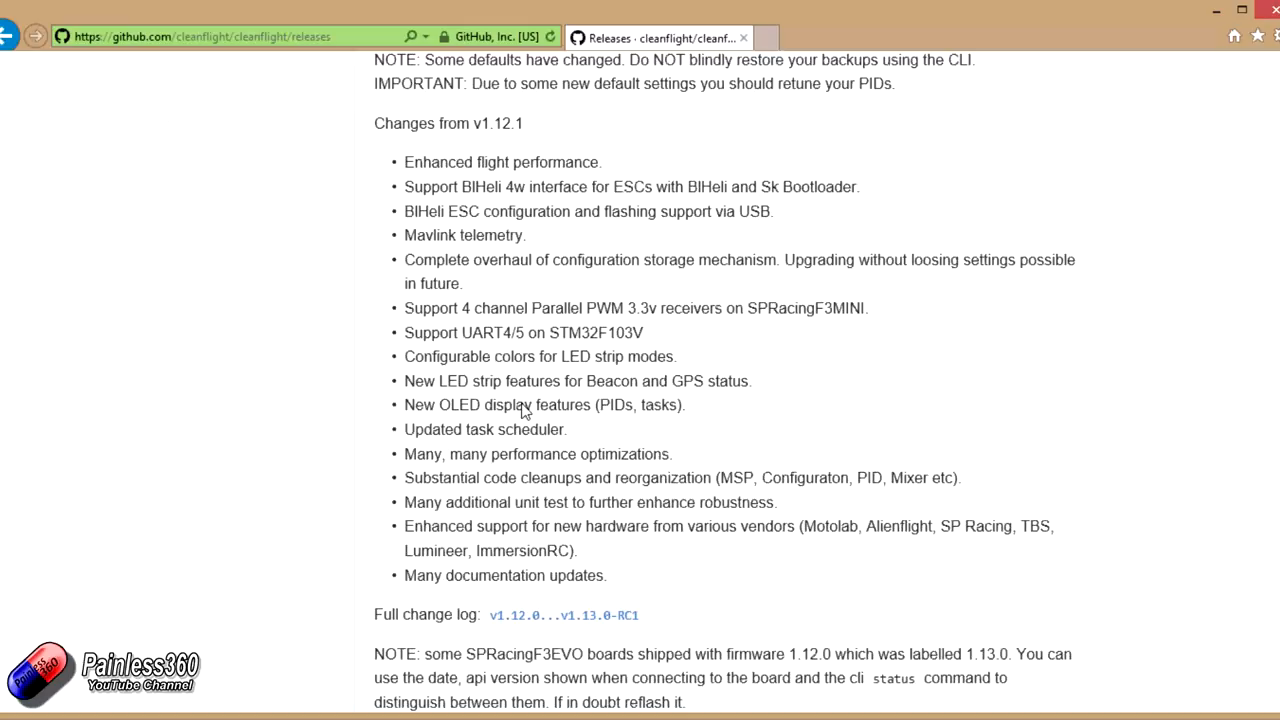
scroll(down, 3)
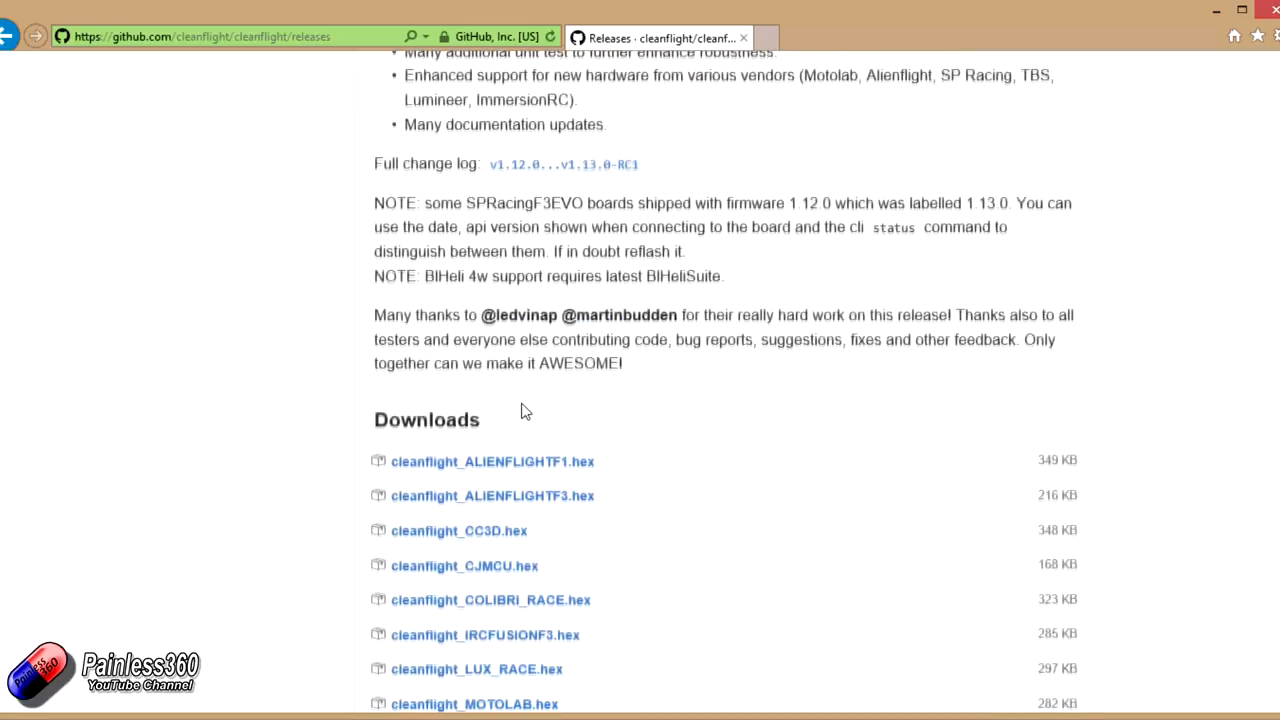
scroll(down, 3)
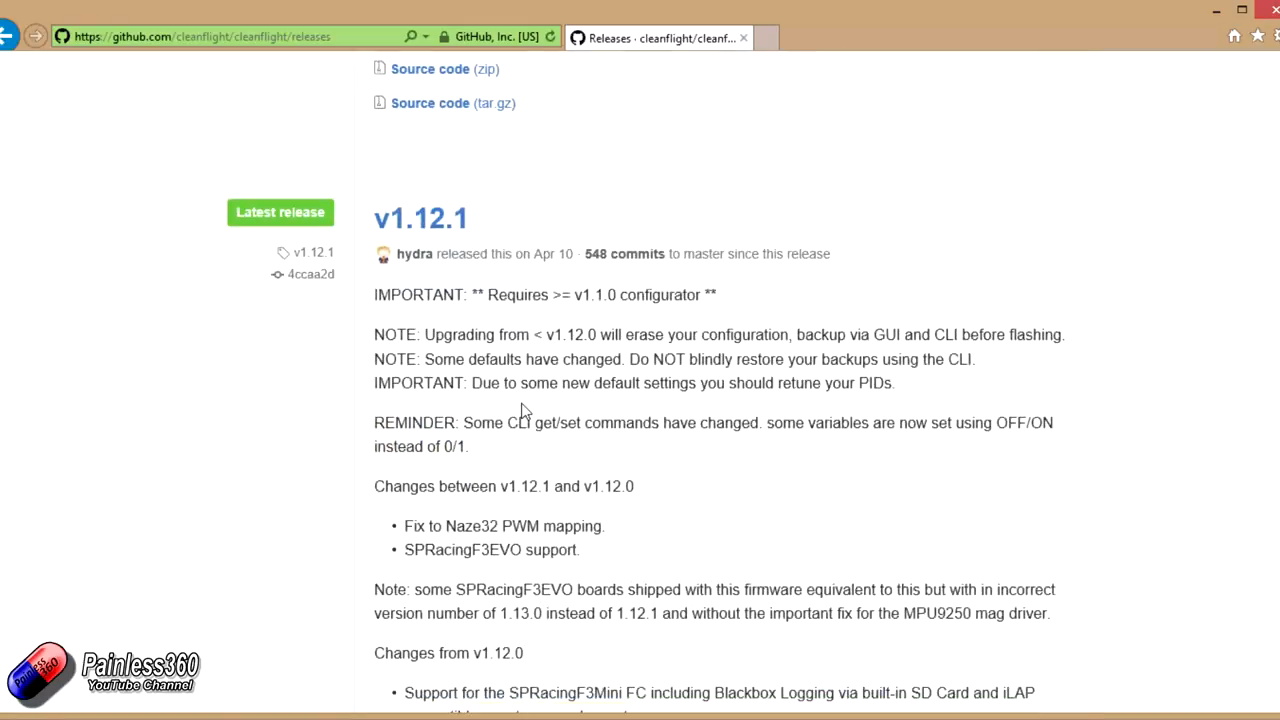
scroll(down, 3)
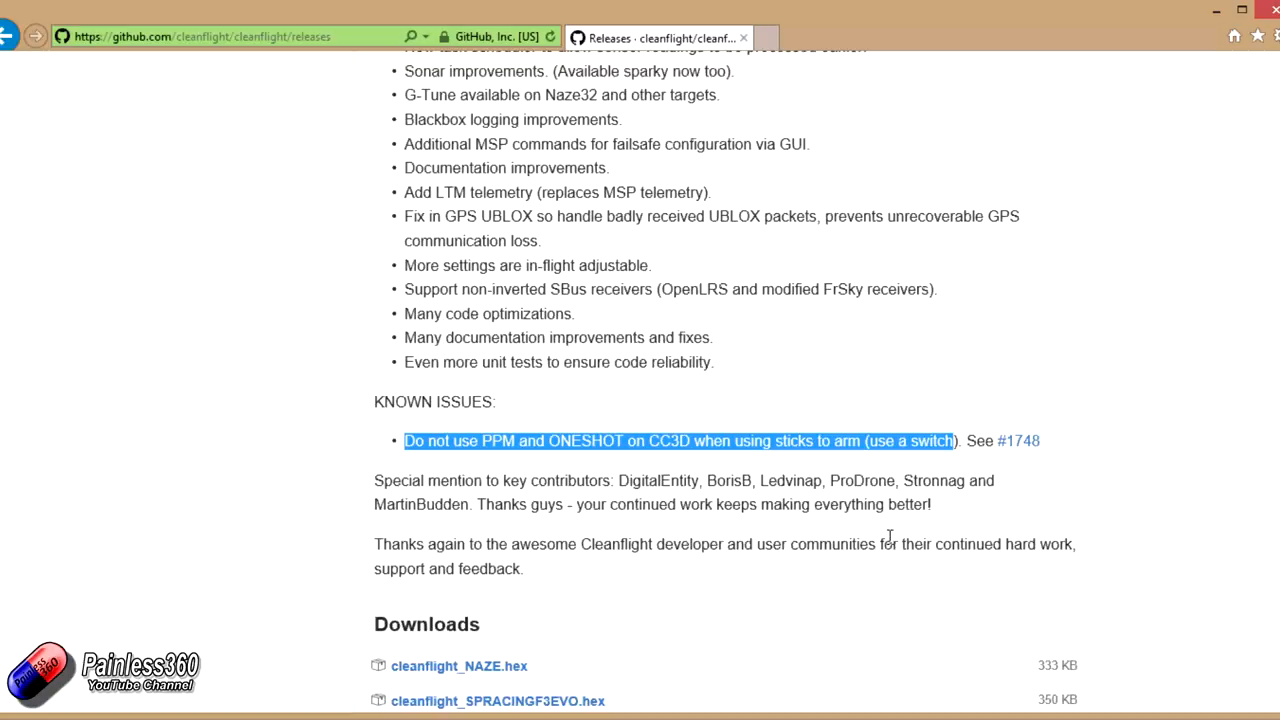
mouse_move(838, 540)
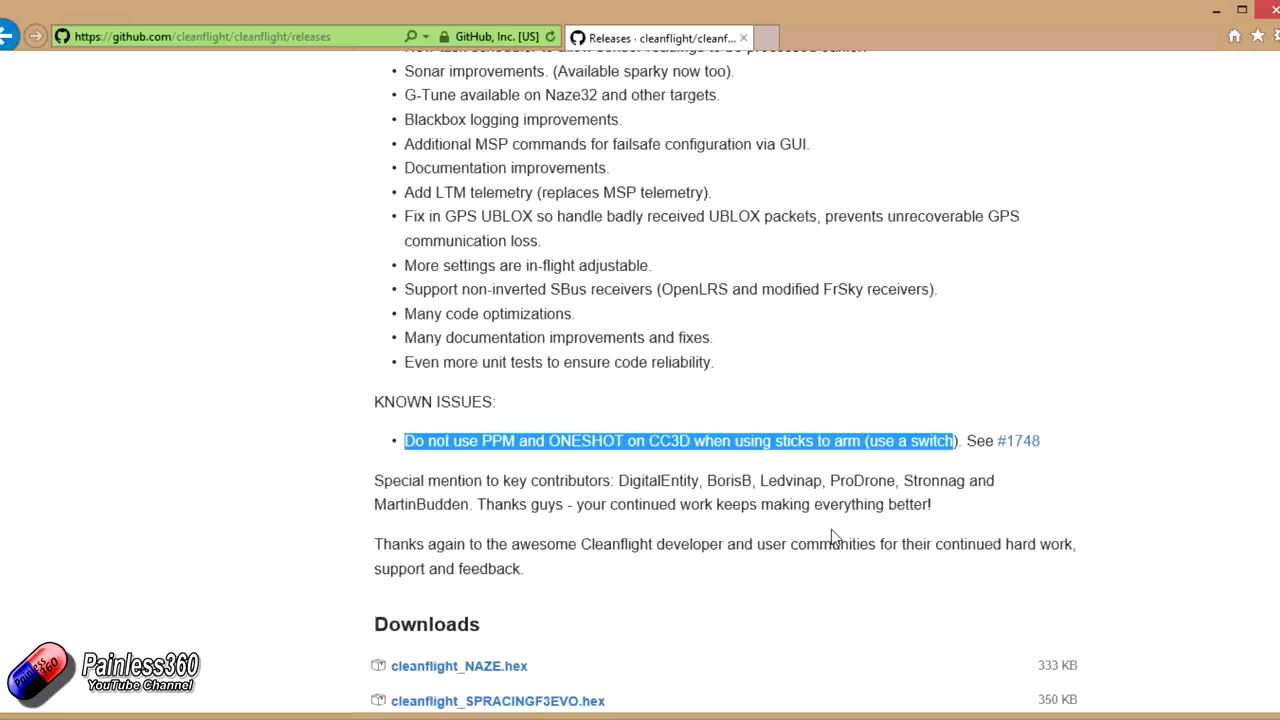
scroll(down, 3)
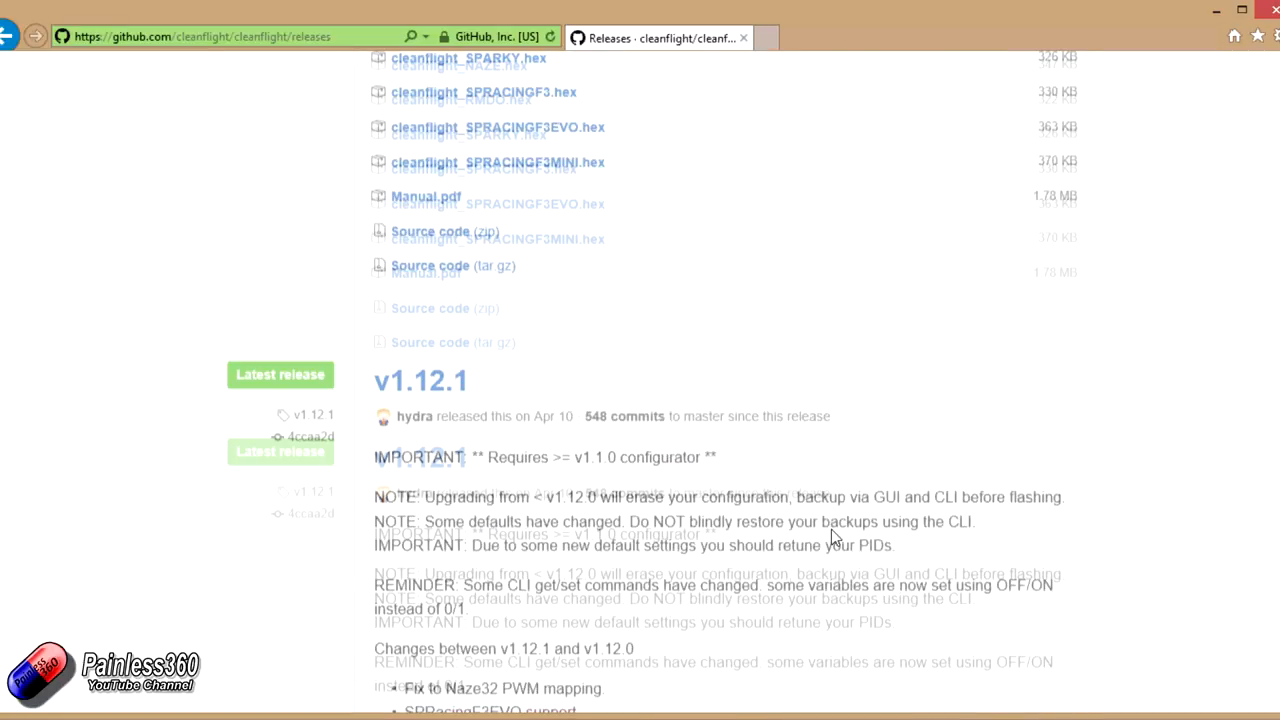
Step: Return to the v1.13.0-RC1 notes and highlight the 'MASSIVE amounts of code' cleanups sentence
scroll(up, 3)
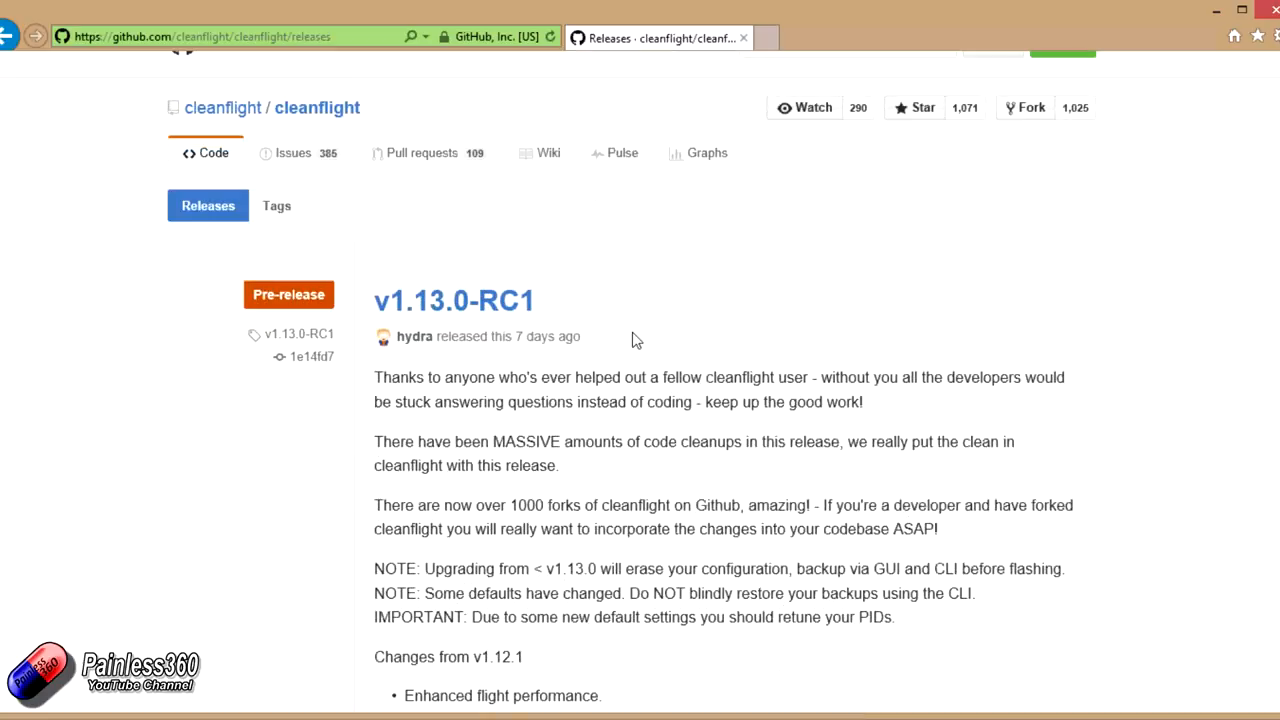
mouse_move(530, 381)
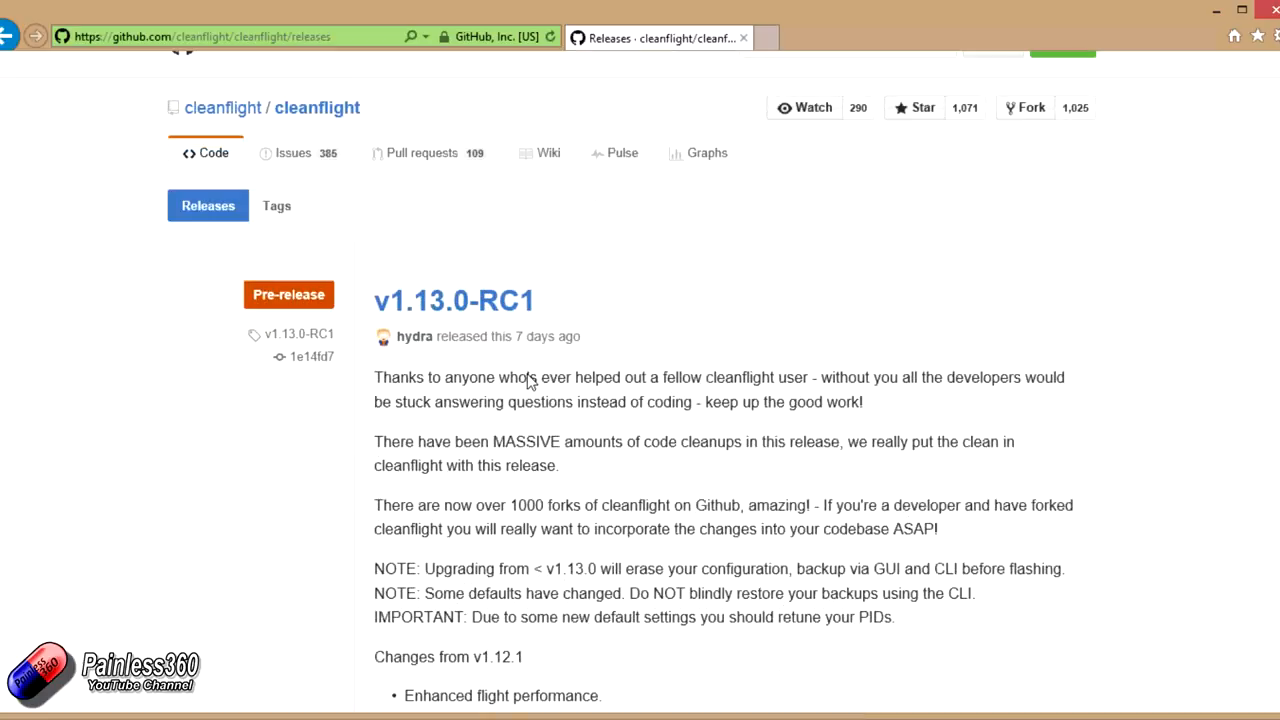
drag(373, 441, 676, 441)
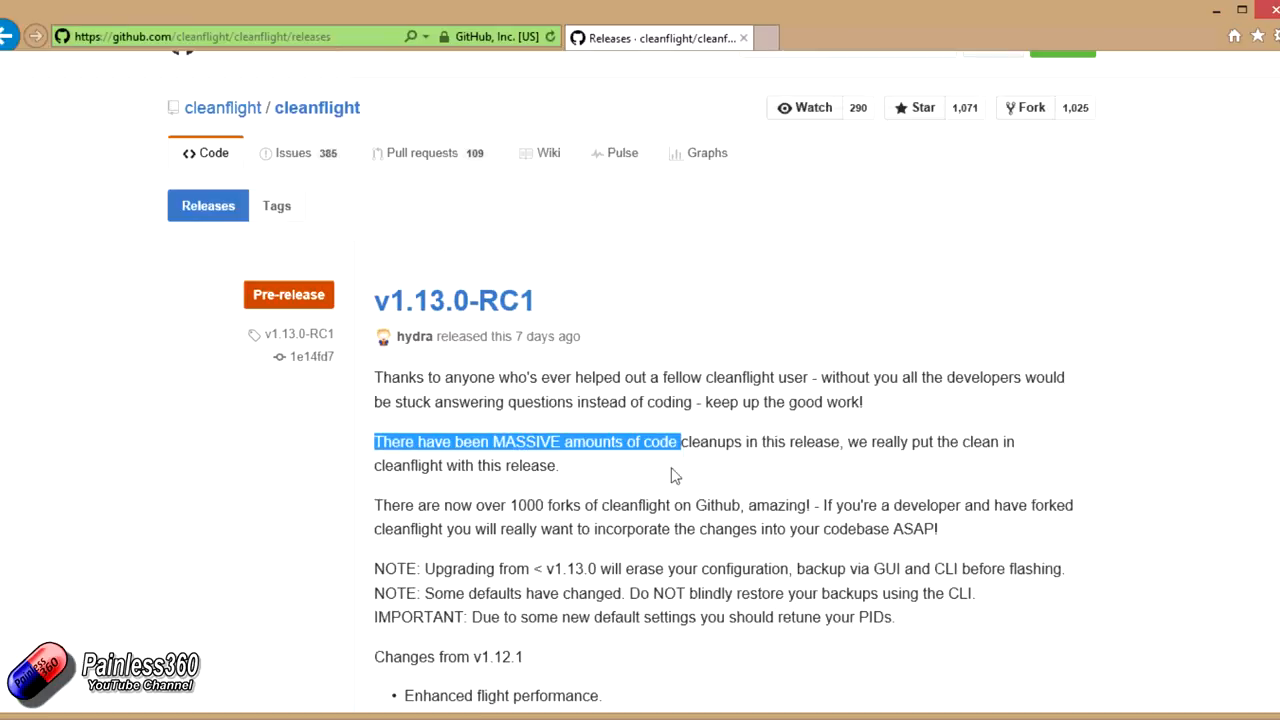
click(685, 480)
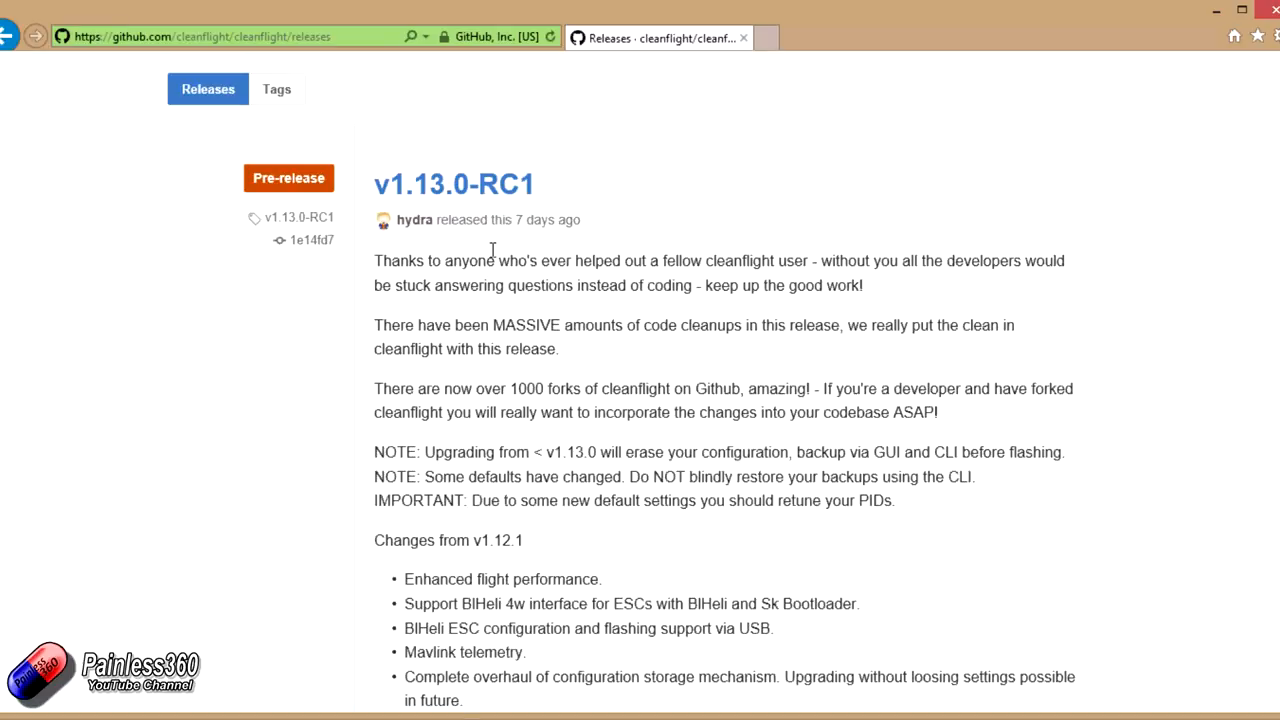
mouse_move(448, 465)
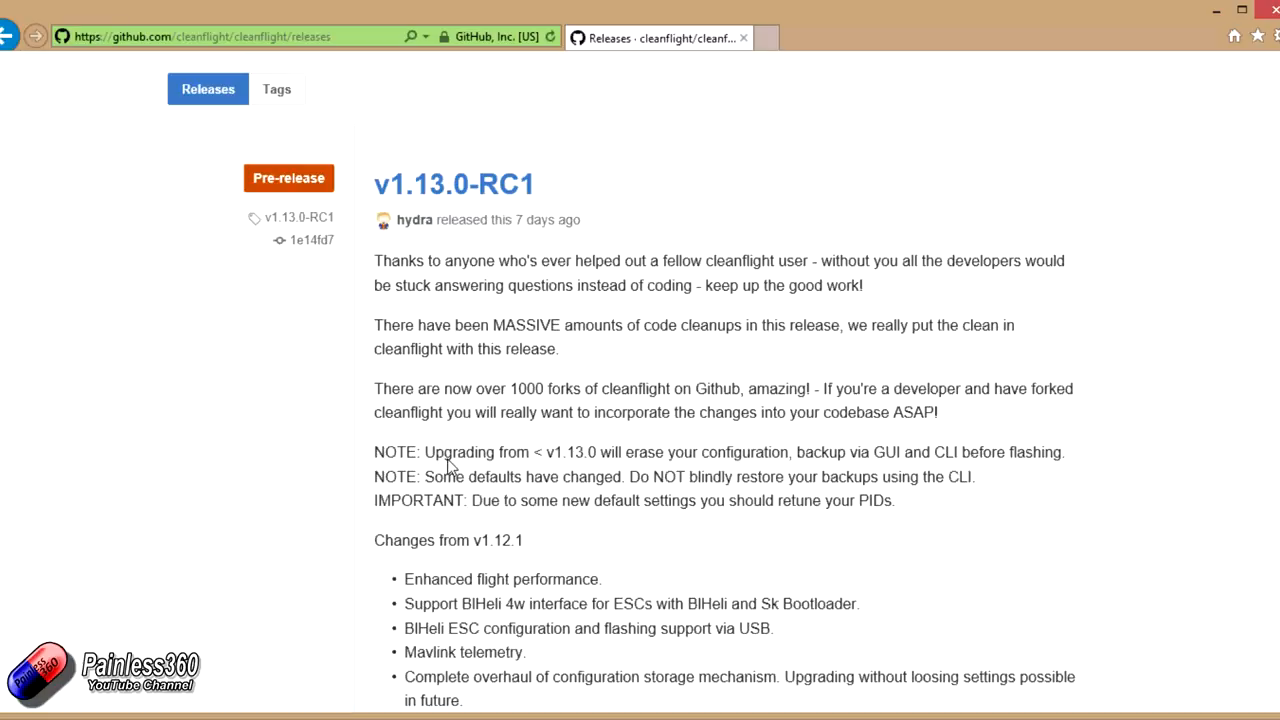
mouse_move(560, 468)
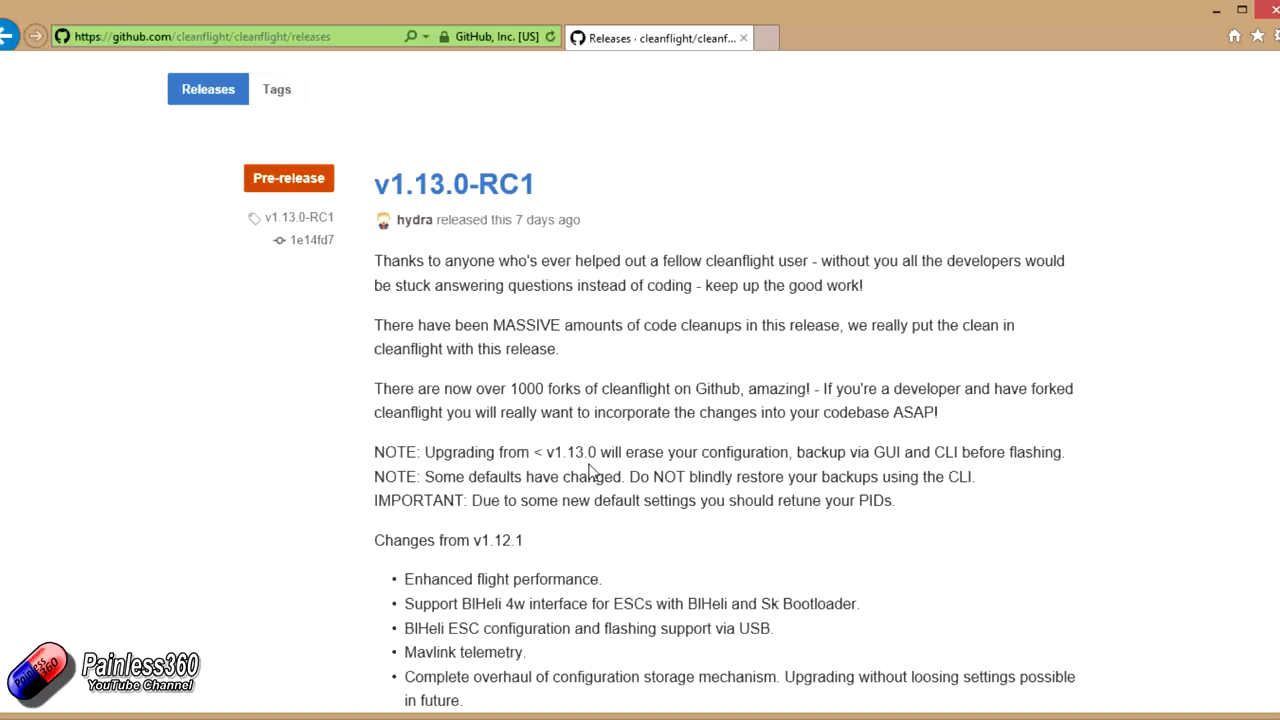
mouse_move(552, 471)
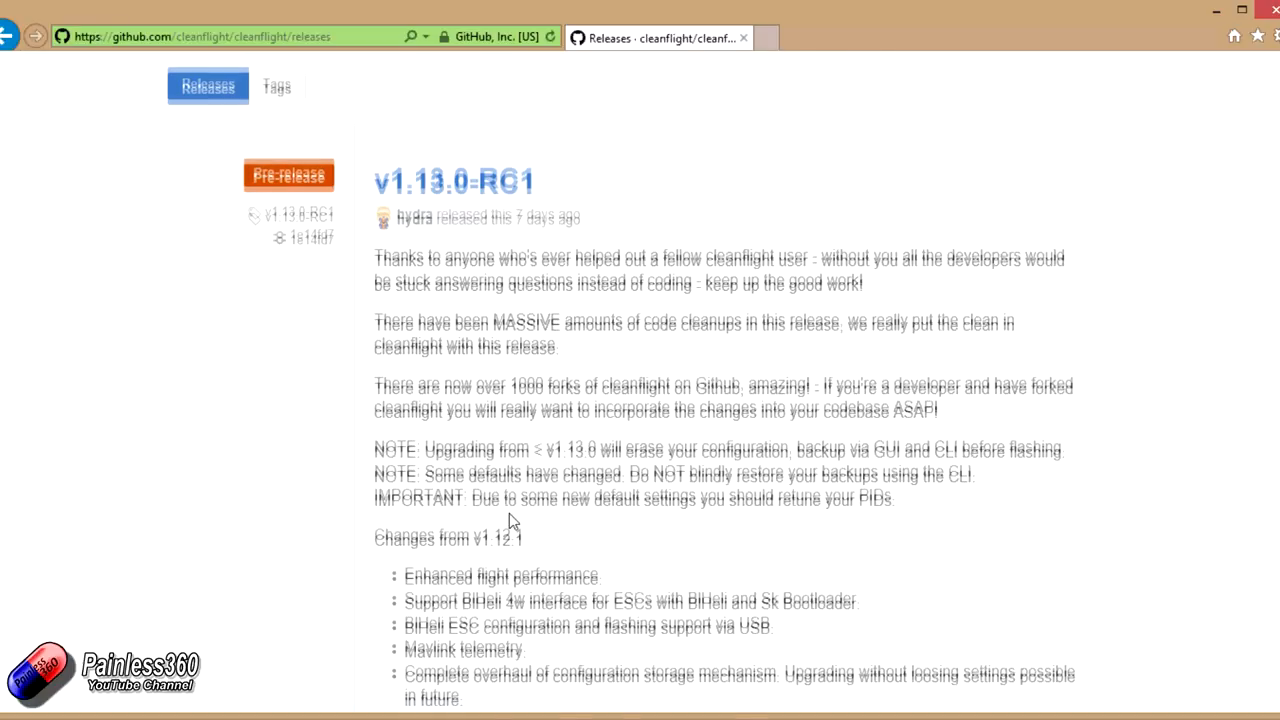
scroll(down, 3)
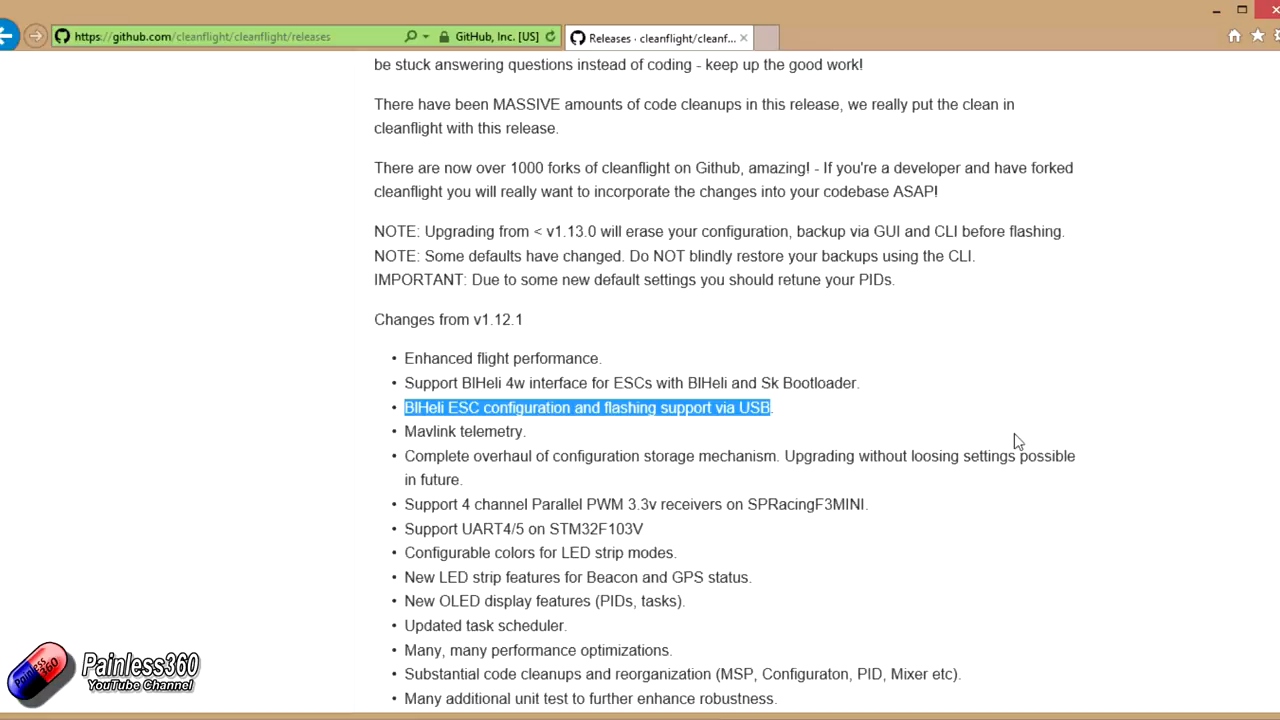
mouse_move(780, 427)
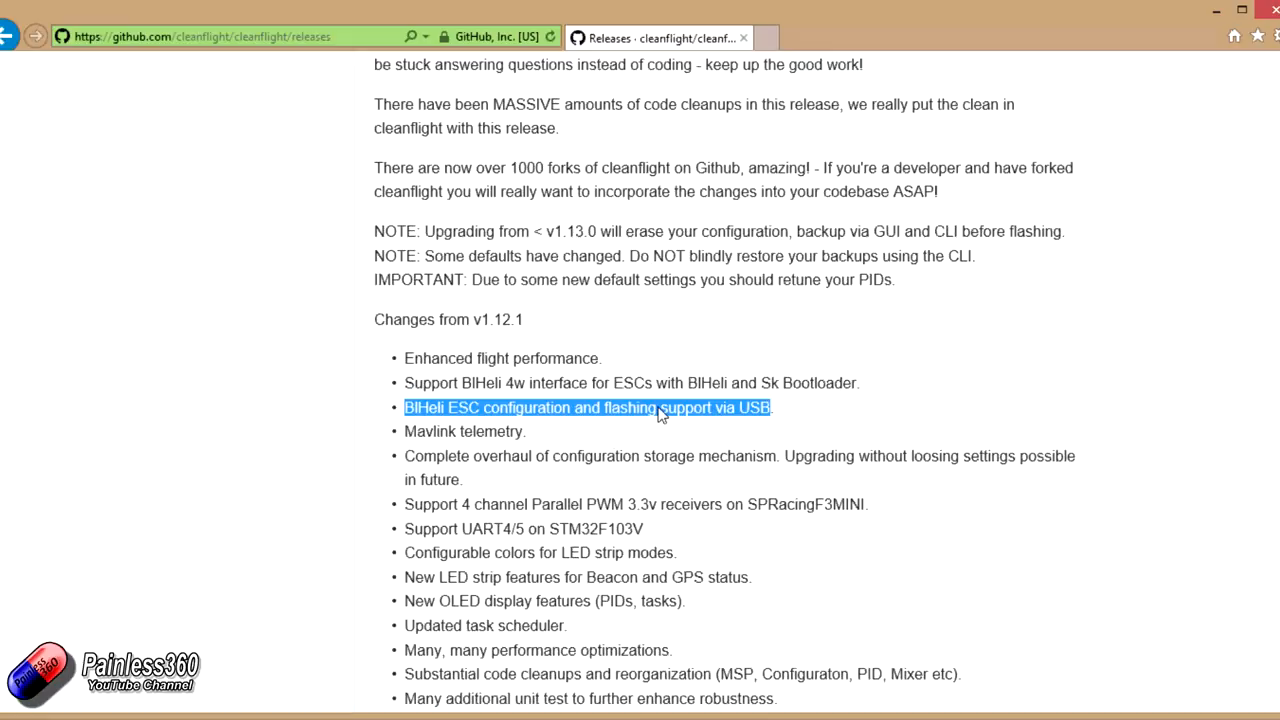
mouse_move(818, 420)
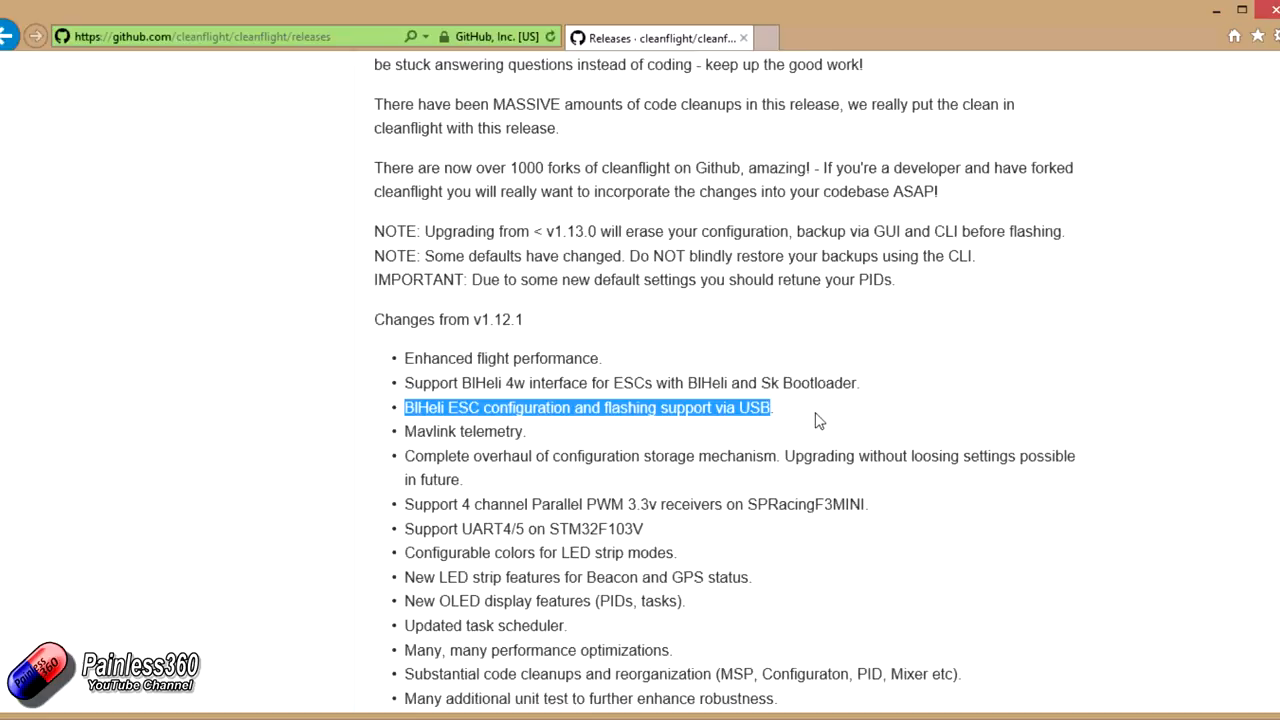
mouse_move(797, 426)
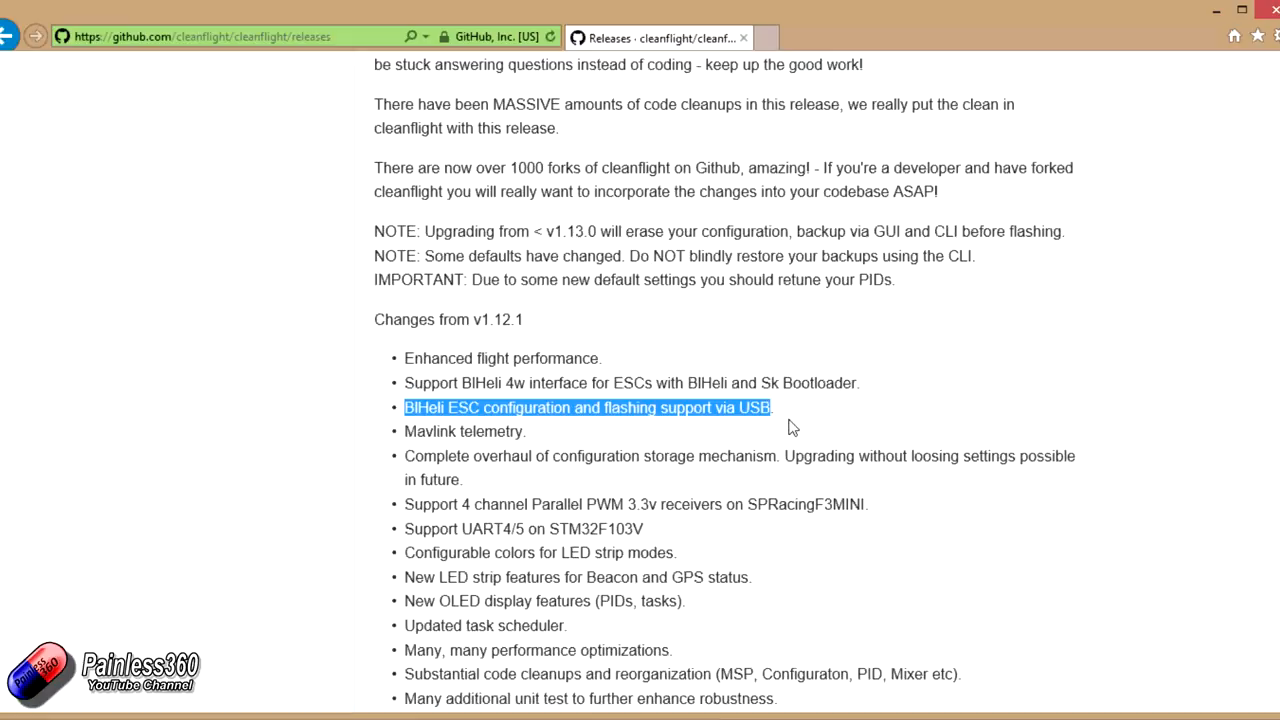
mouse_move(780, 446)
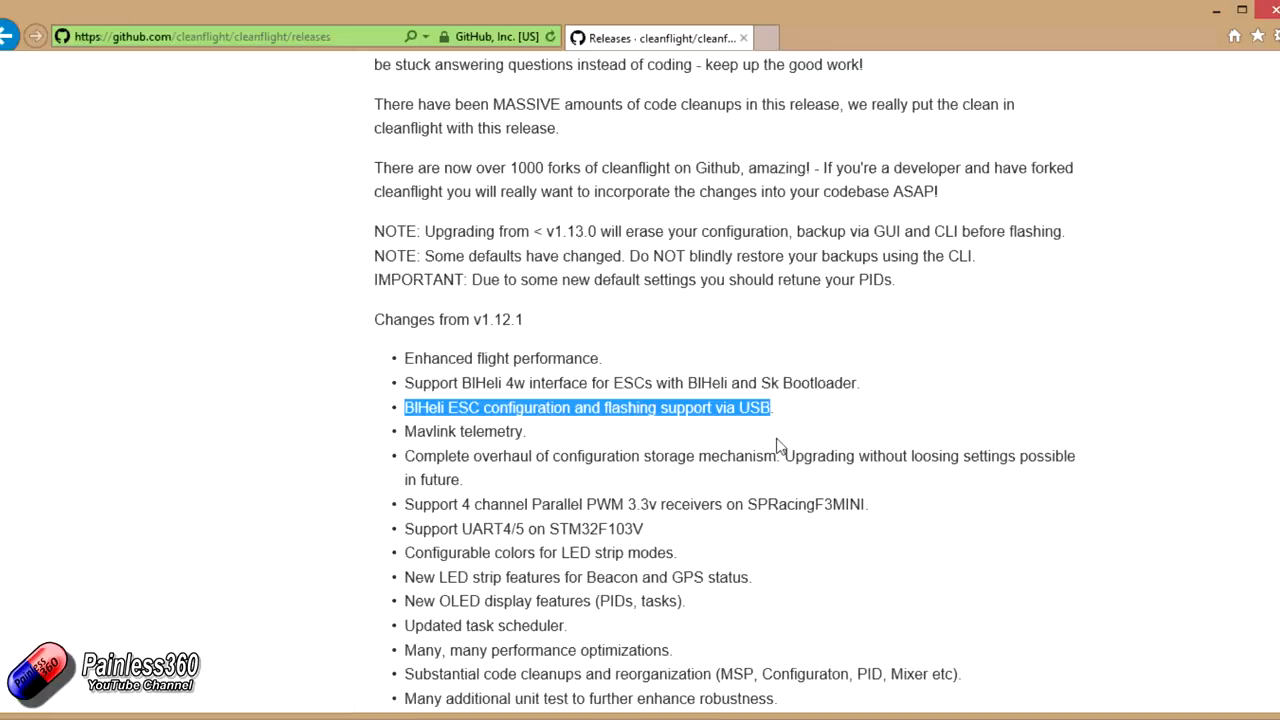
Step: Highlight the Mavlink telemetry item in the v1.13.0-RC1 change list
double_click(465, 431)
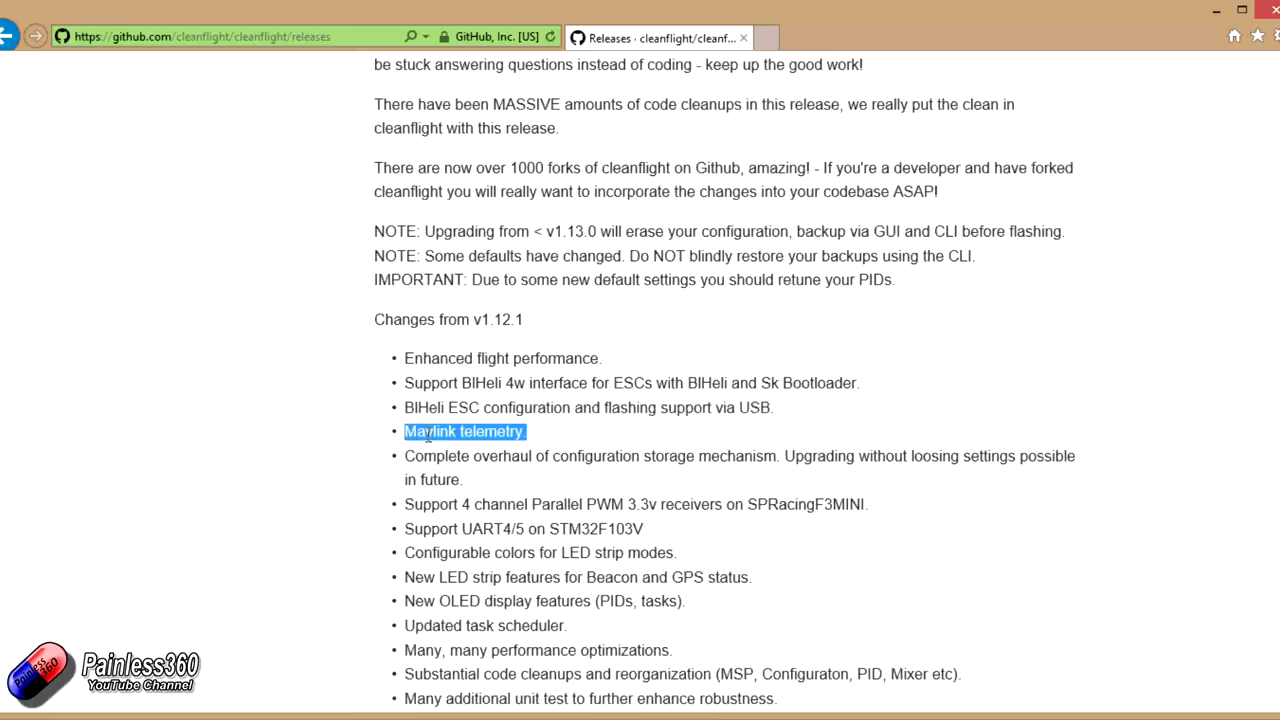
mouse_move(650, 470)
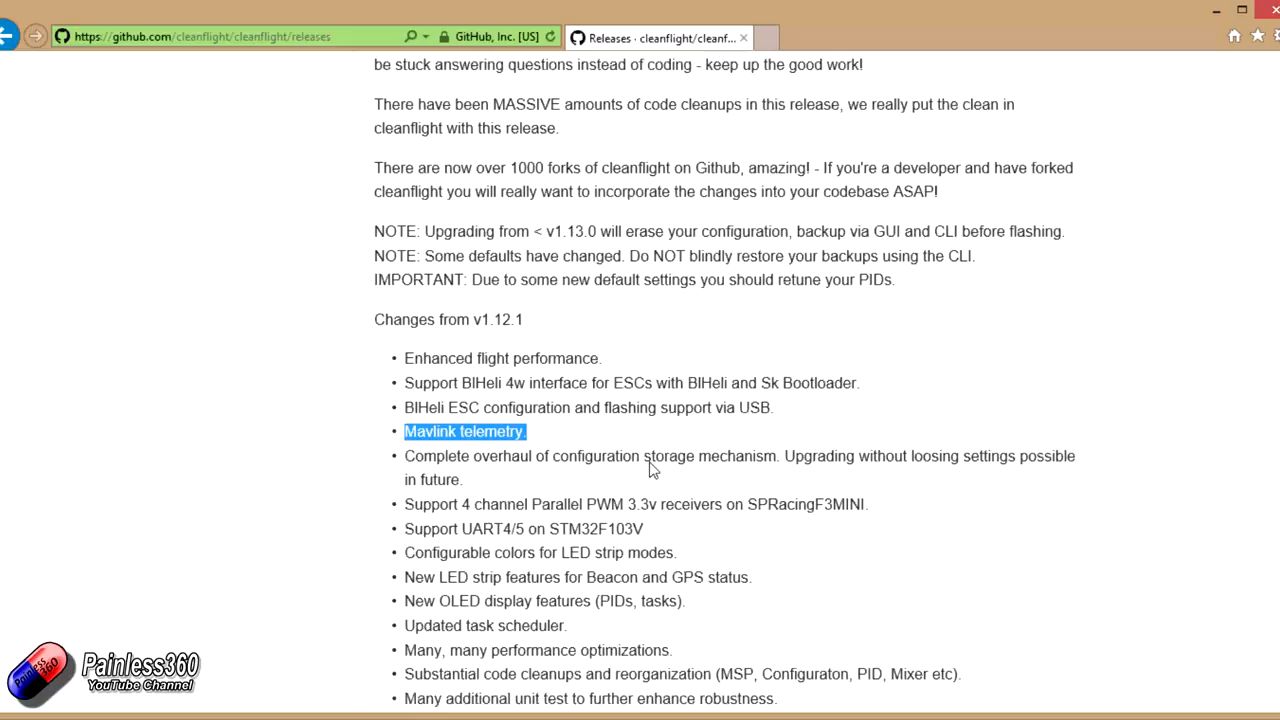
mouse_move(715, 432)
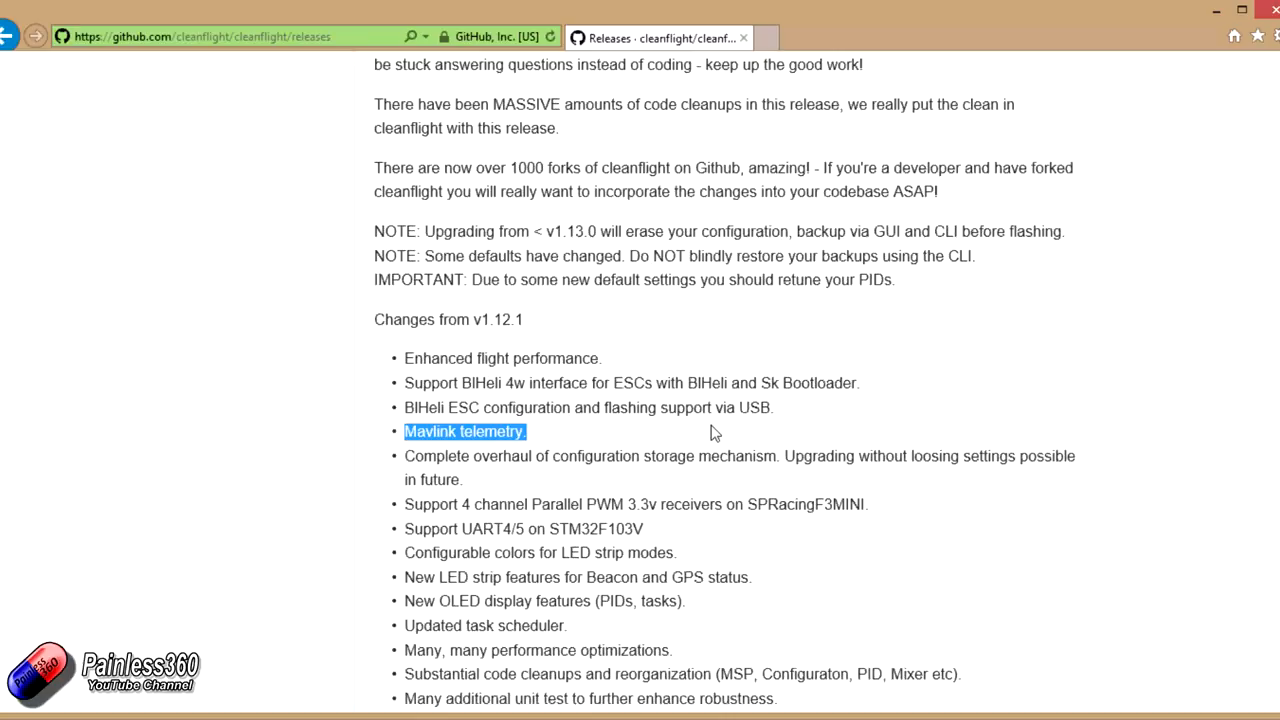
mouse_move(680, 438)
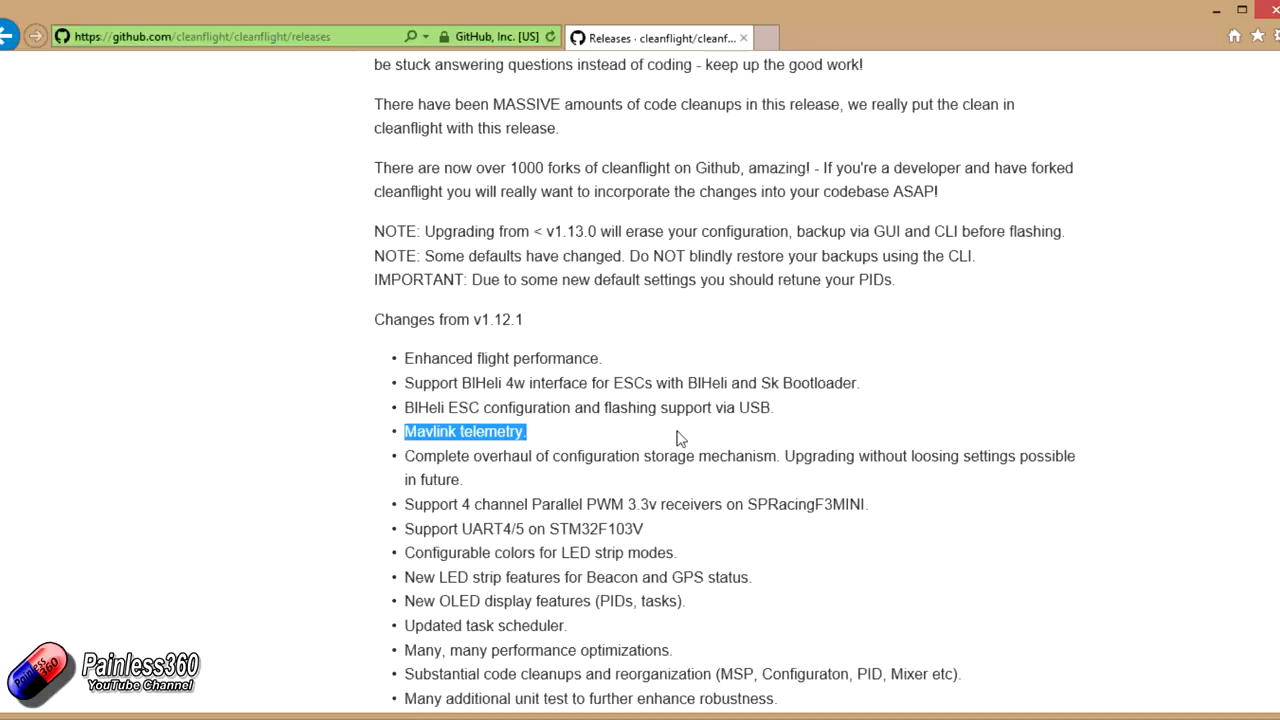
mouse_move(693, 438)
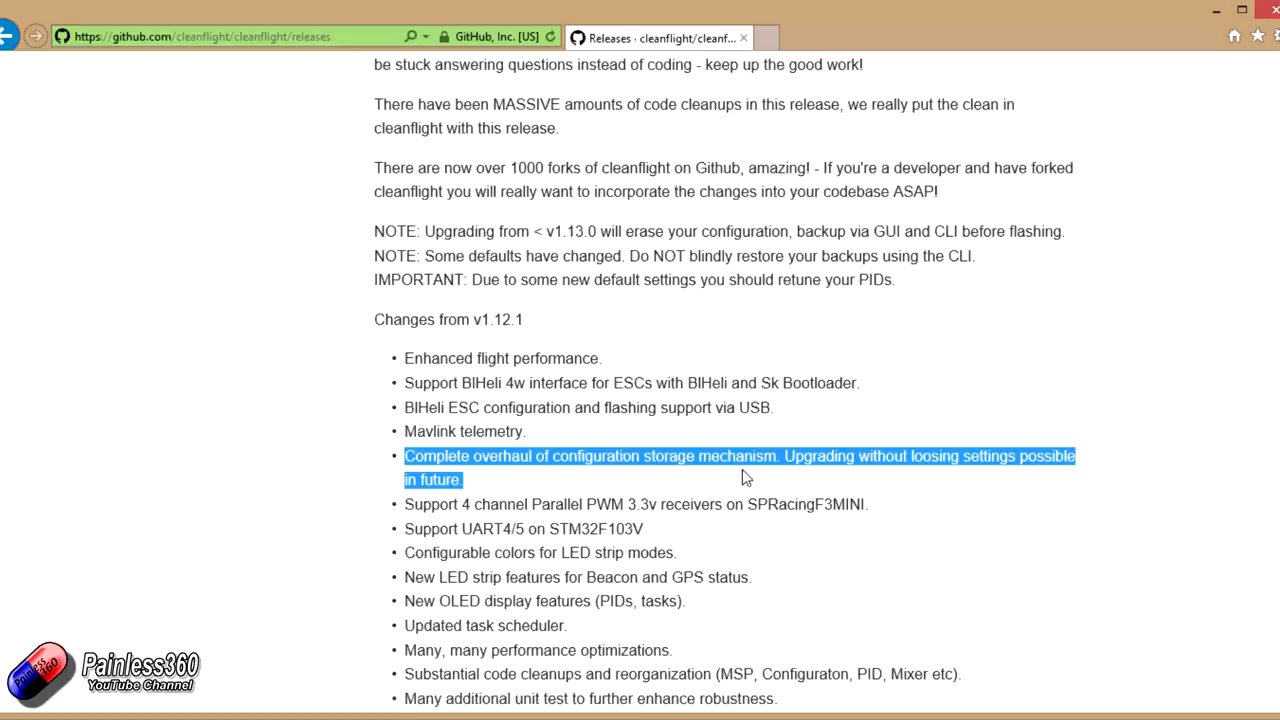
mouse_move(699, 488)
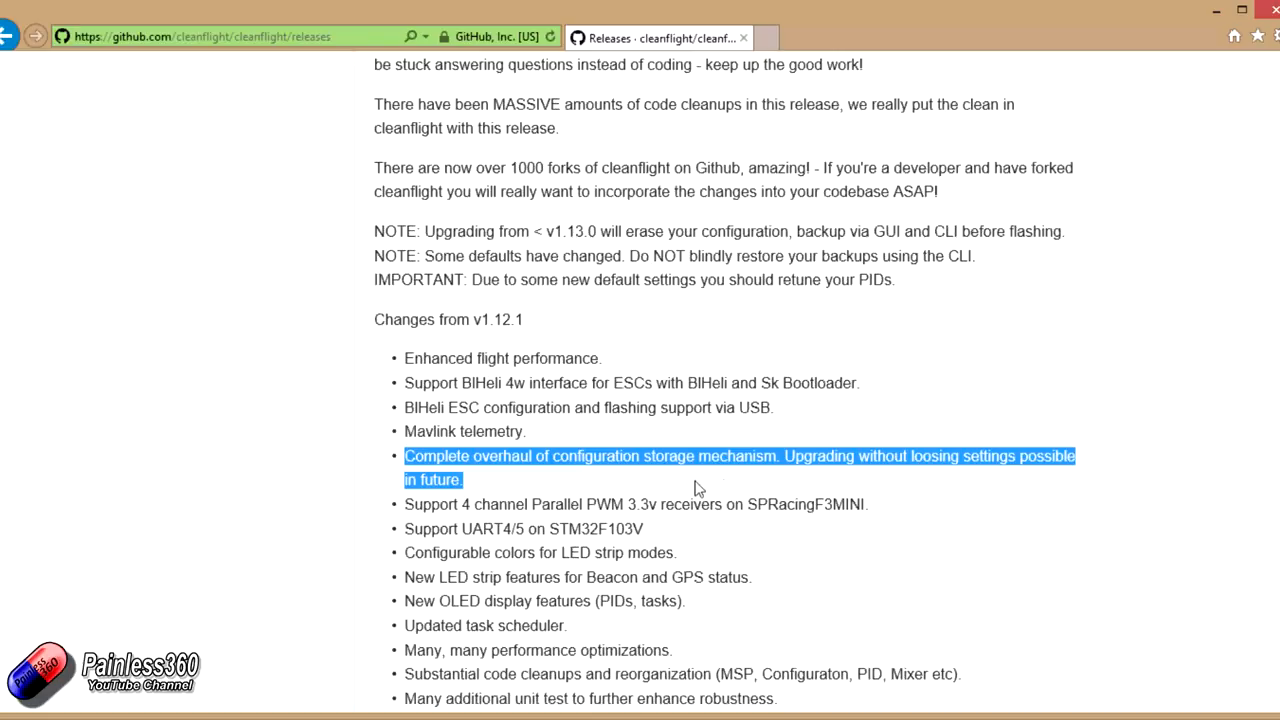
Step: Highlight the 'Support 4 channel Parallel PWM receivers' item, then clear it
click(697, 490)
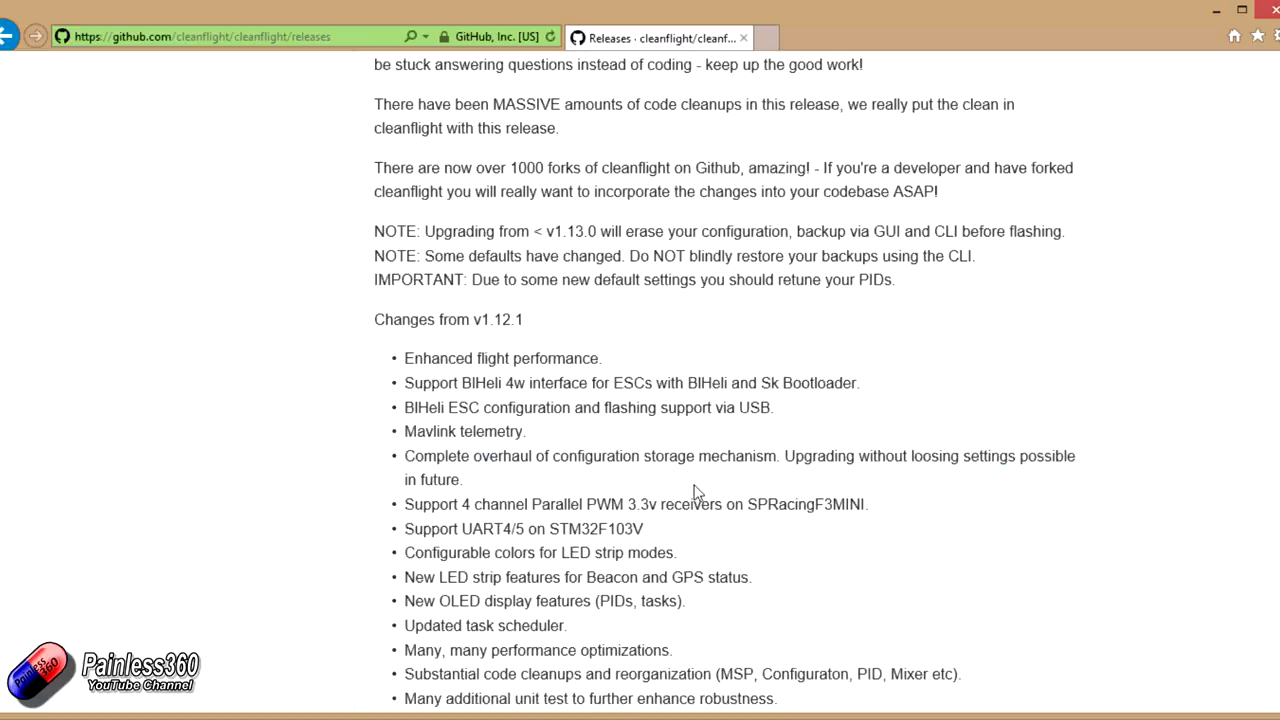
scroll(down, 3)
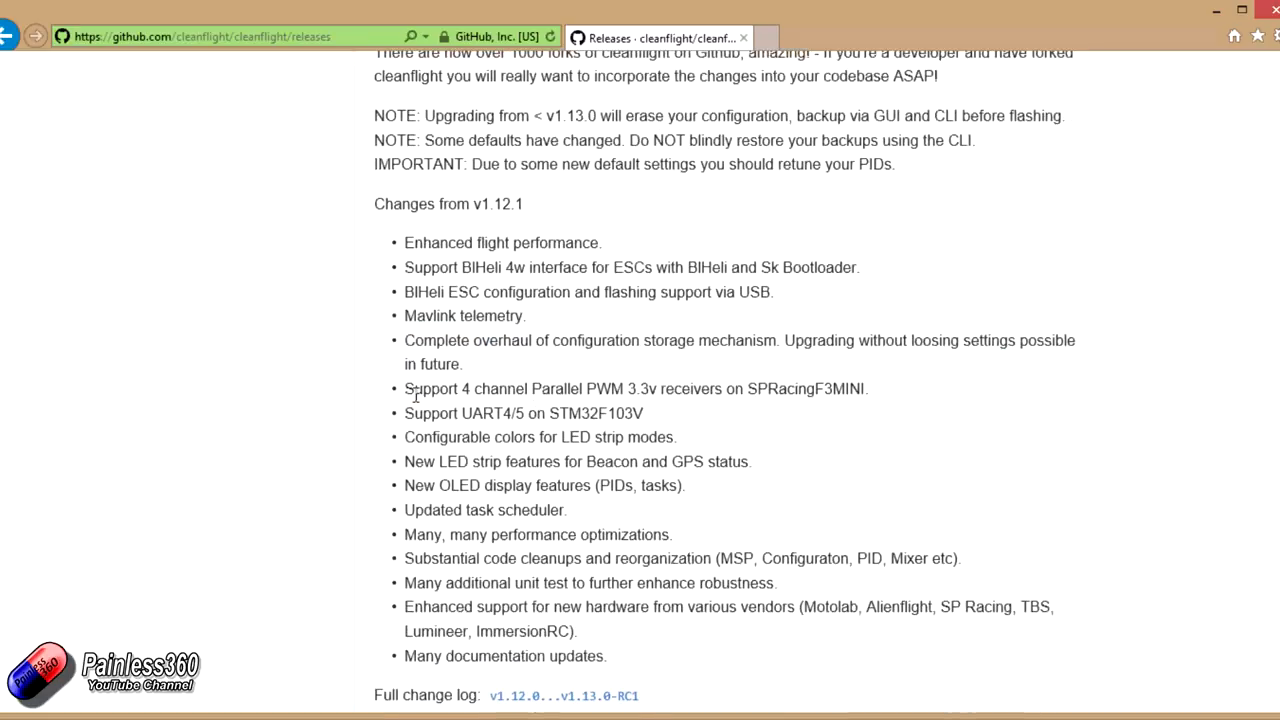
mouse_move(876, 388)
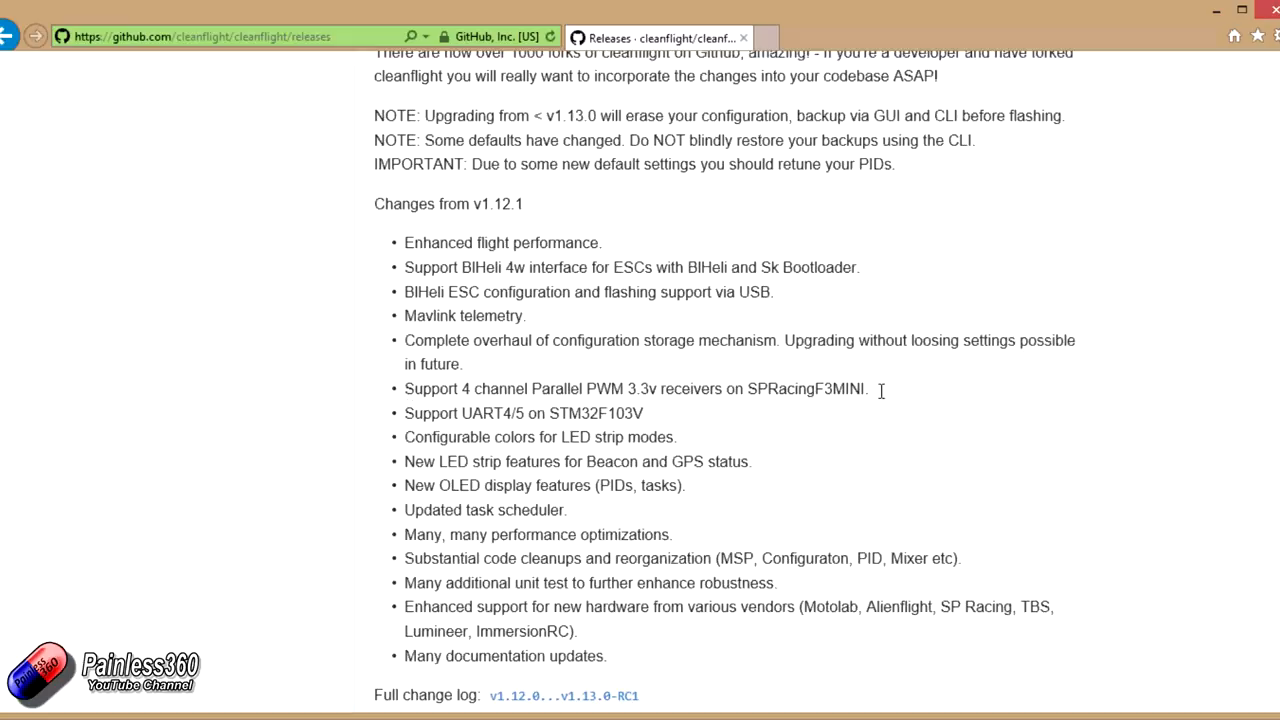
triple_click(634, 389)
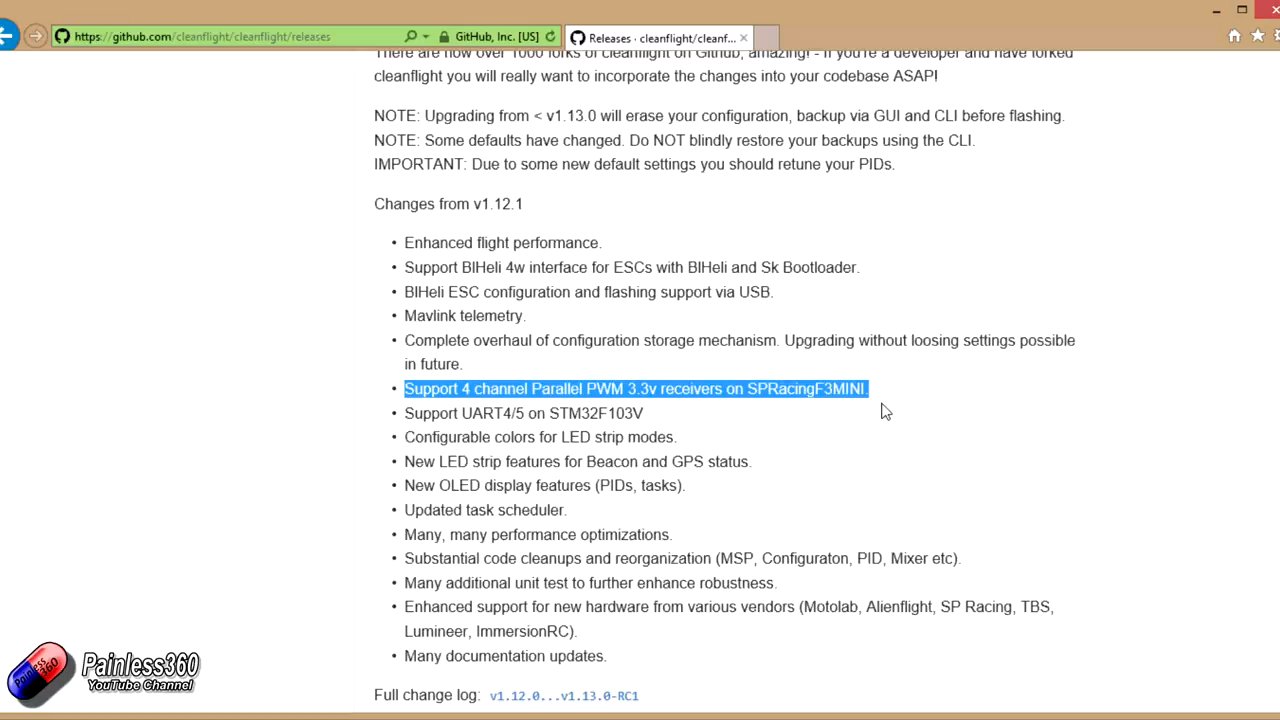
mouse_move(890, 411)
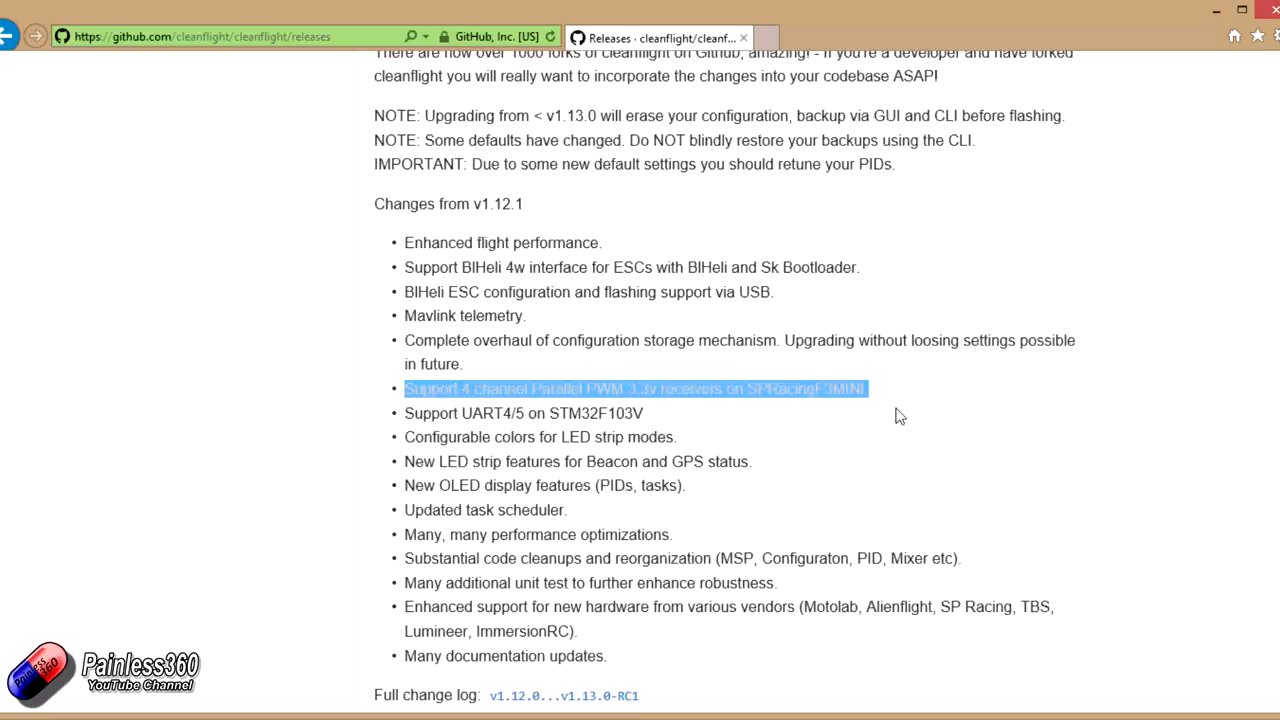
click(730, 481)
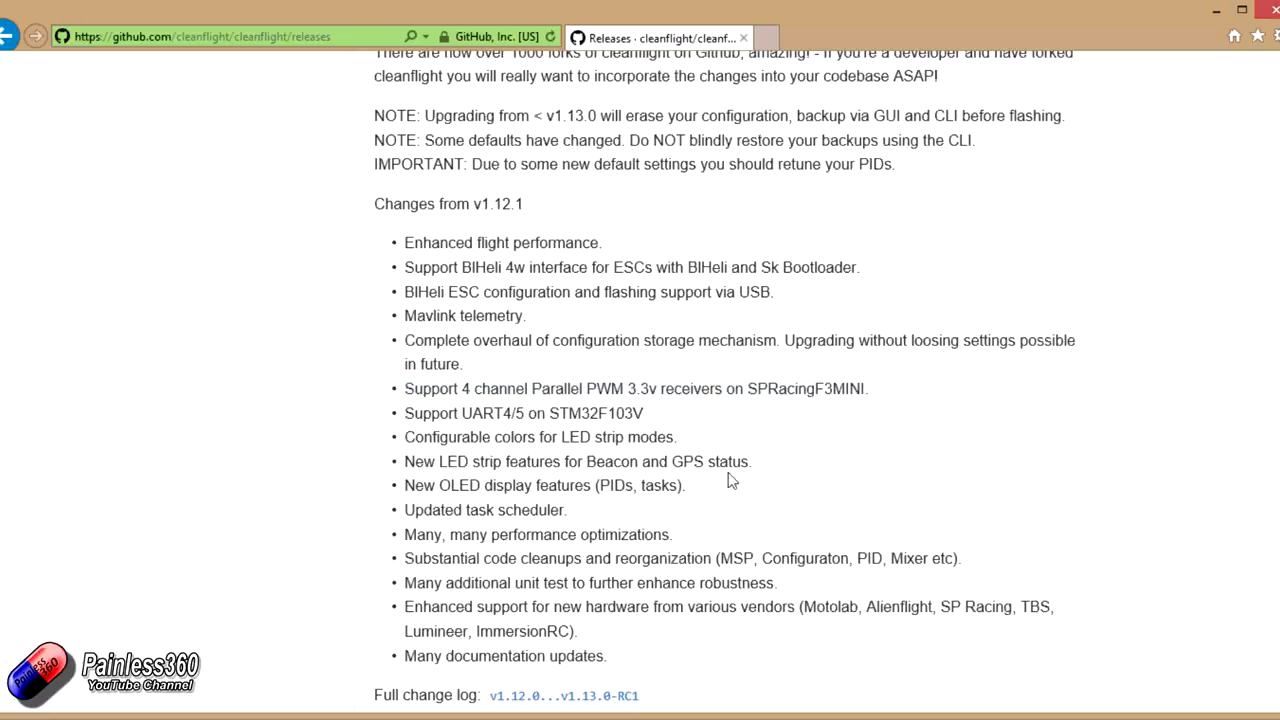
Step: Highlight GPS status in the LED strip item and the new vendor hardware support bullet, then clear
drag(404, 437, 685, 485)
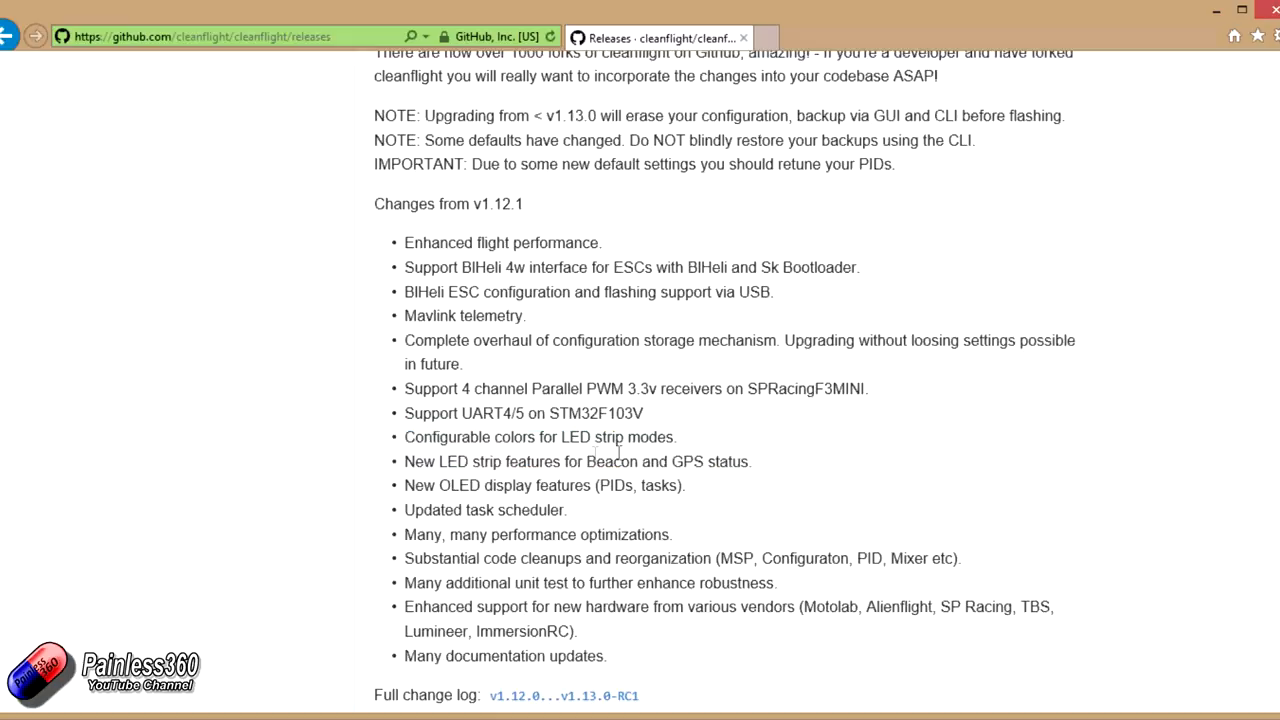
mouse_move(718, 467)
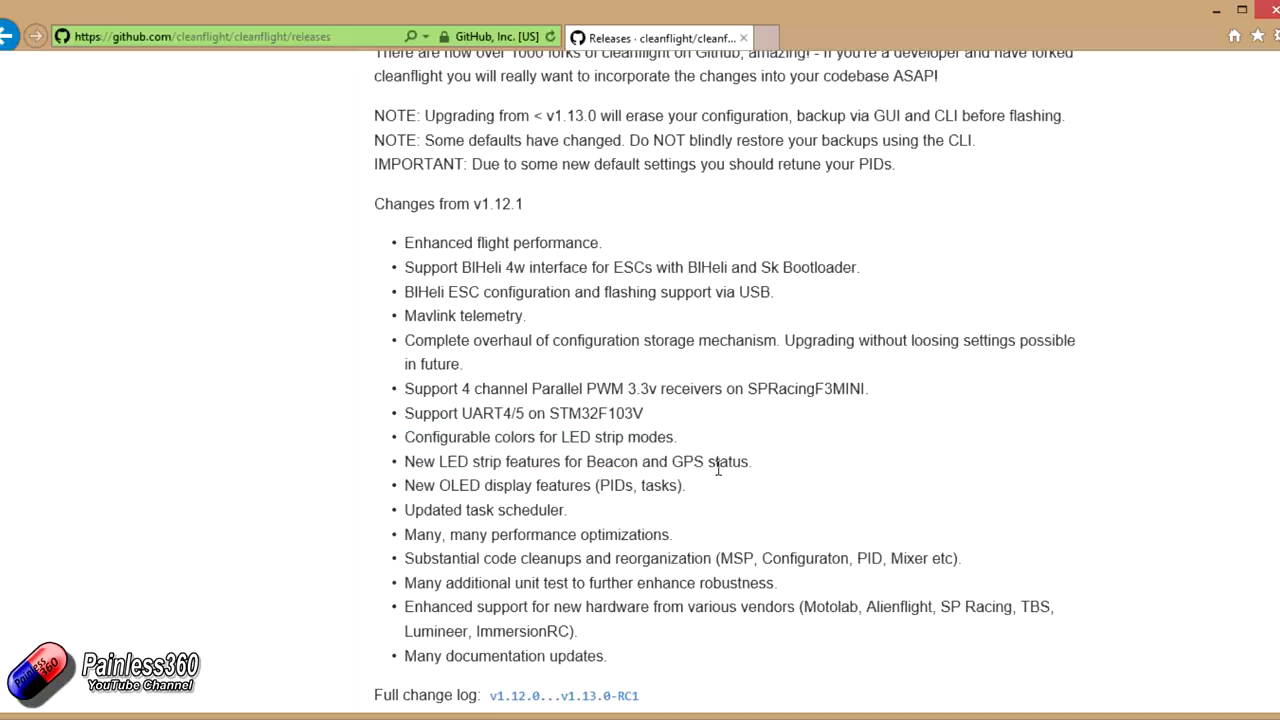
double_click(710, 461)
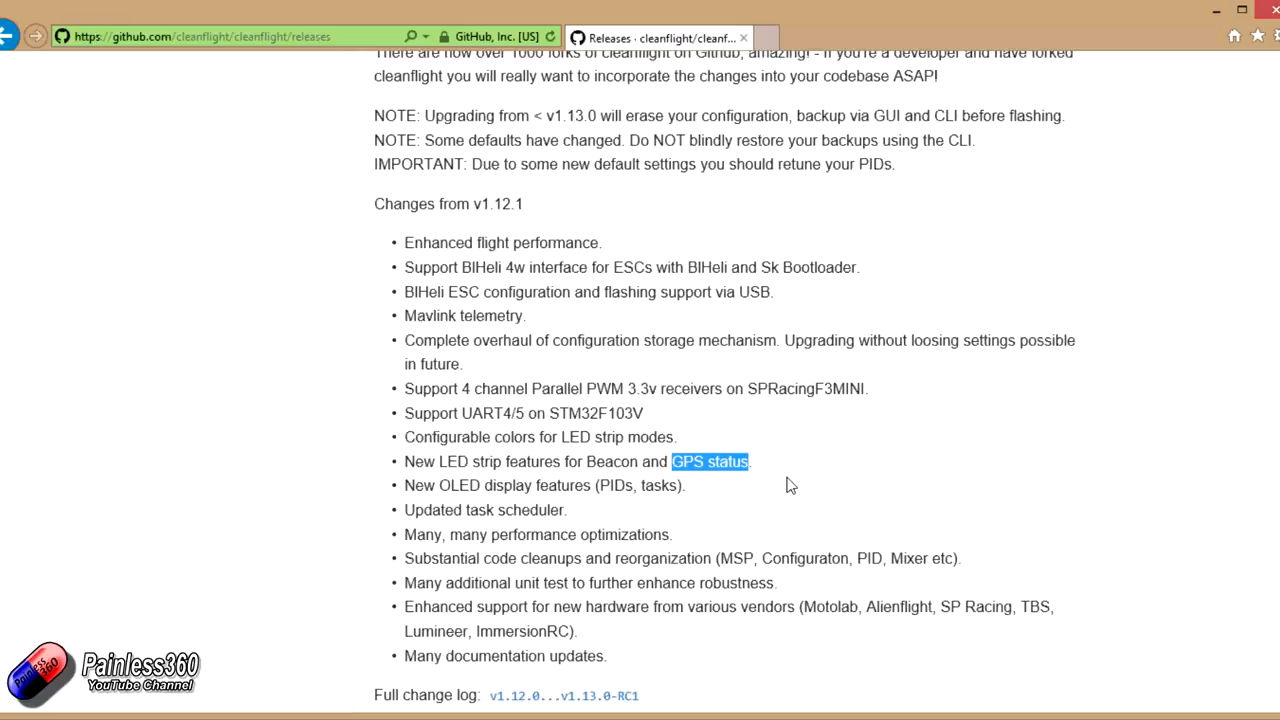
mouse_move(750, 485)
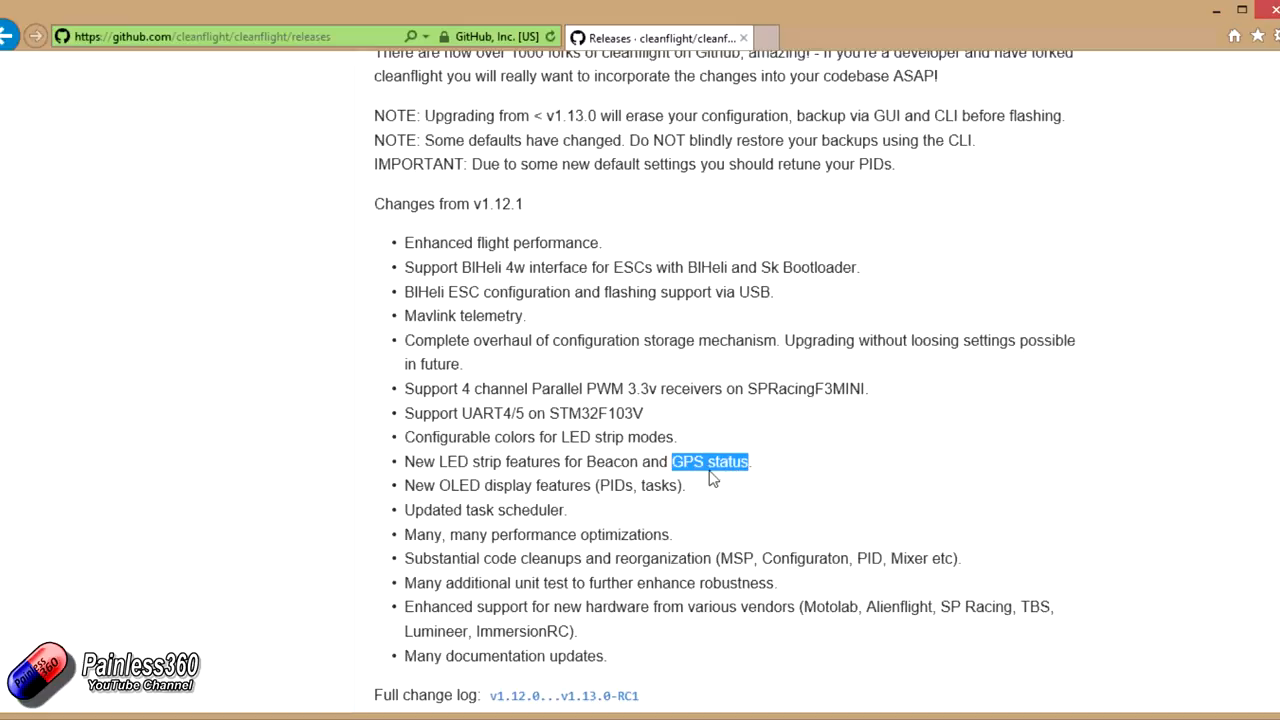
mouse_move(688, 481)
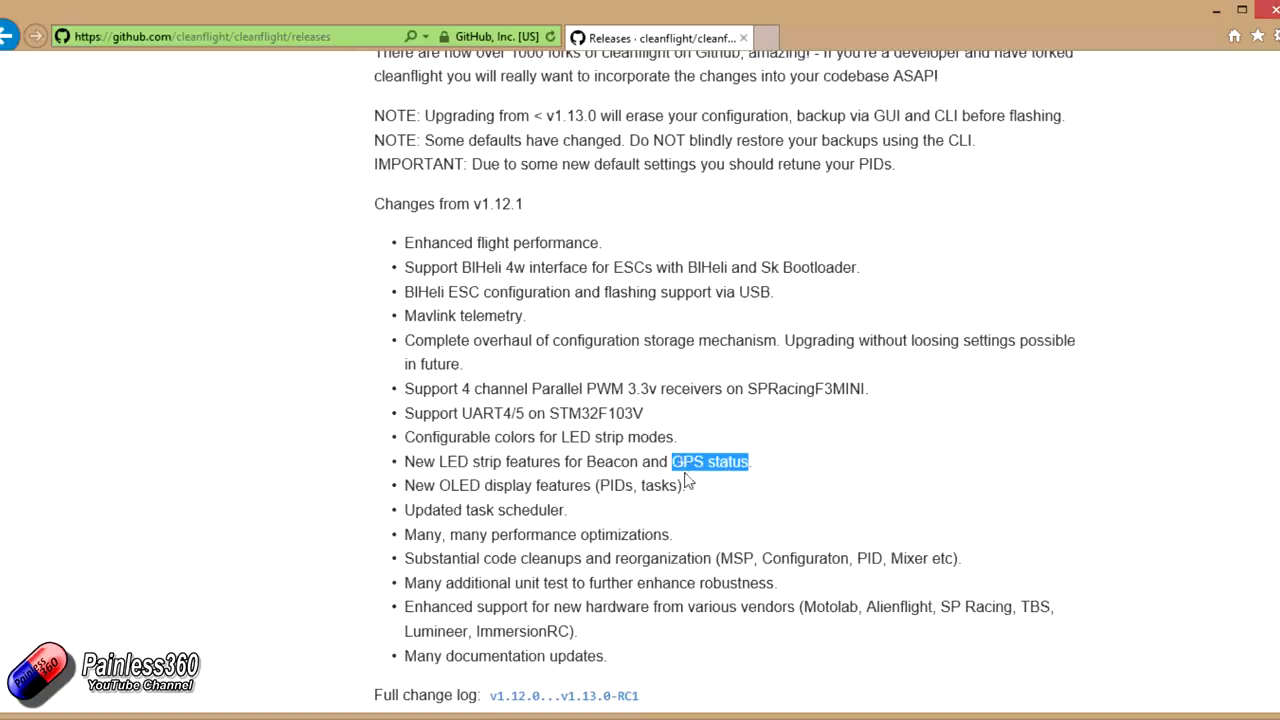
mouse_move(695, 490)
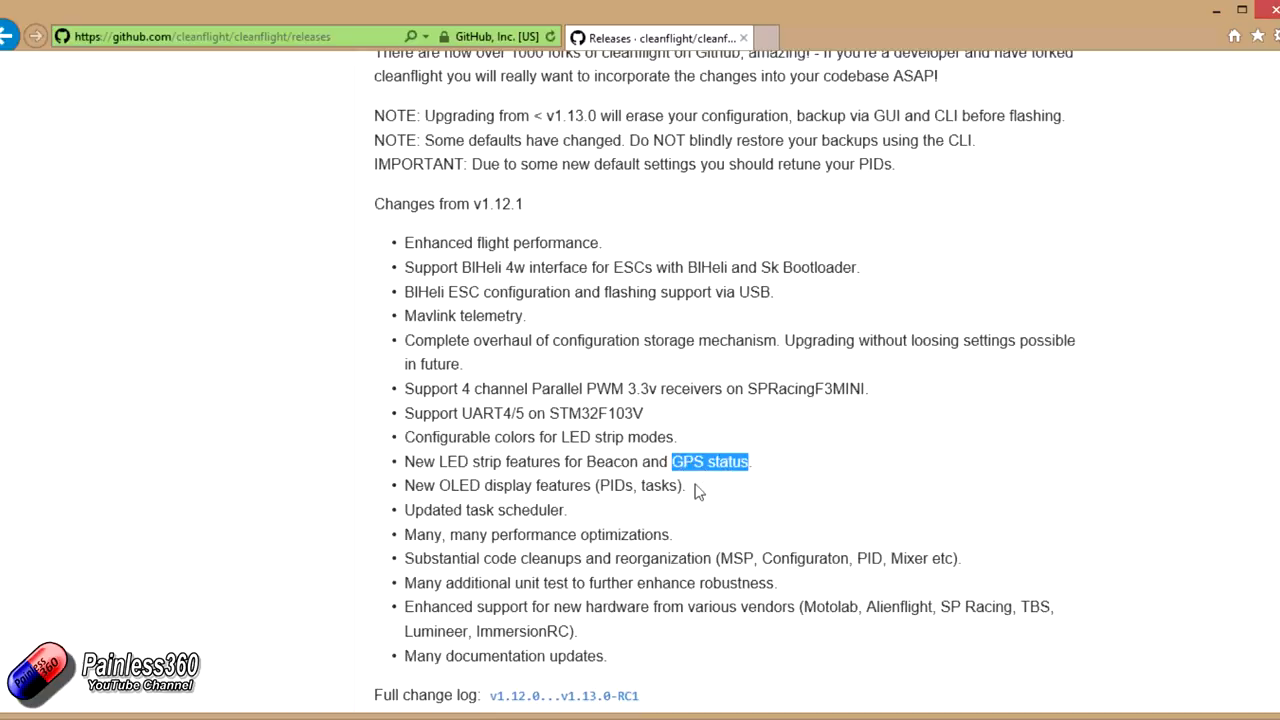
mouse_move(758, 517)
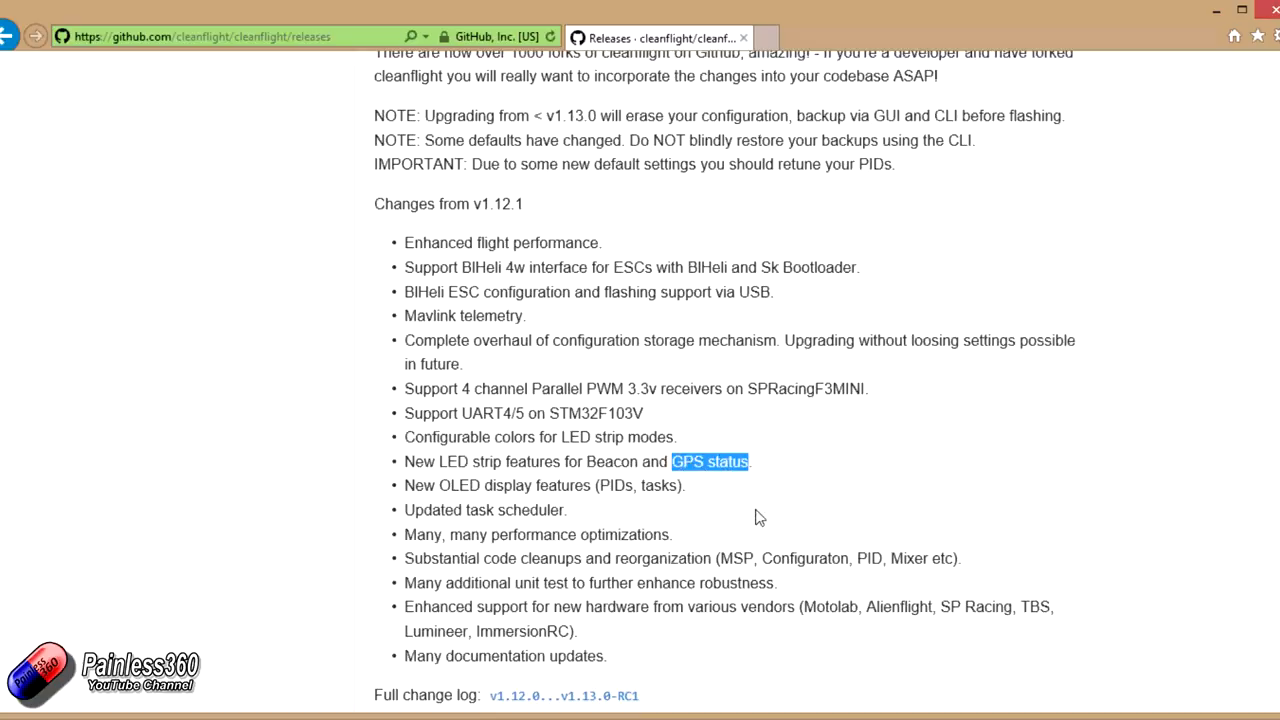
mouse_move(754, 522)
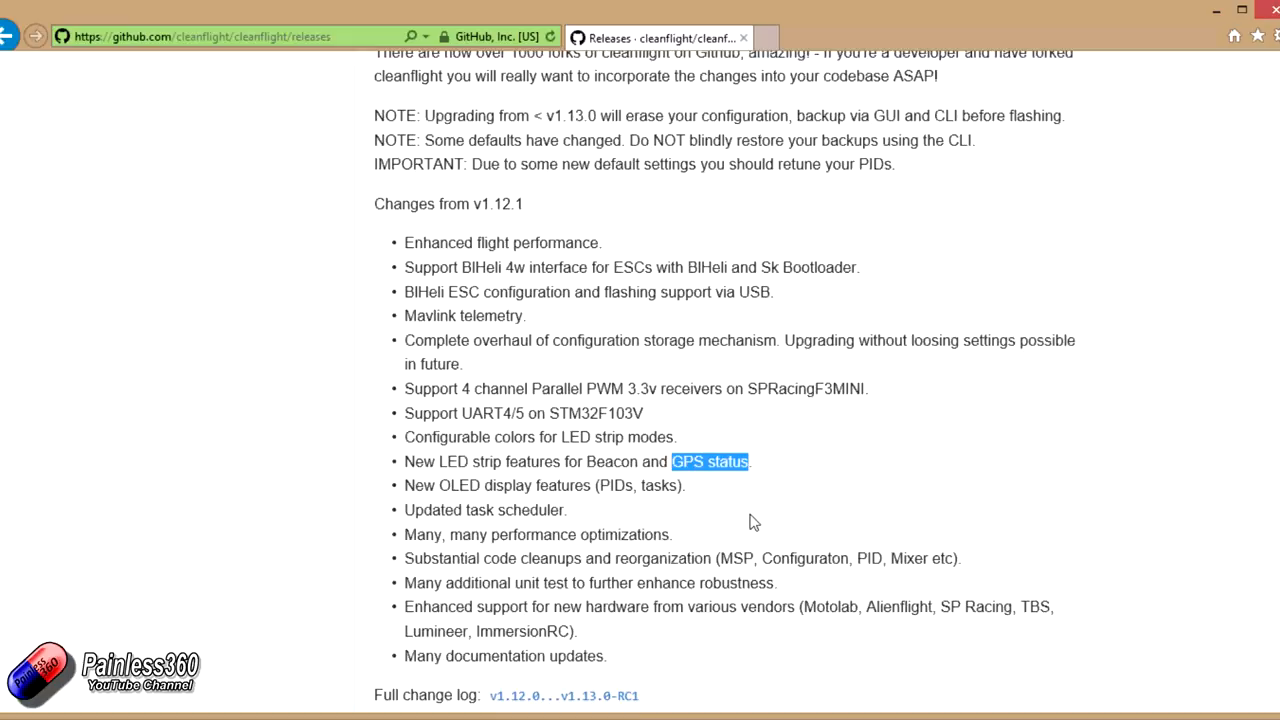
mouse_move(675, 478)
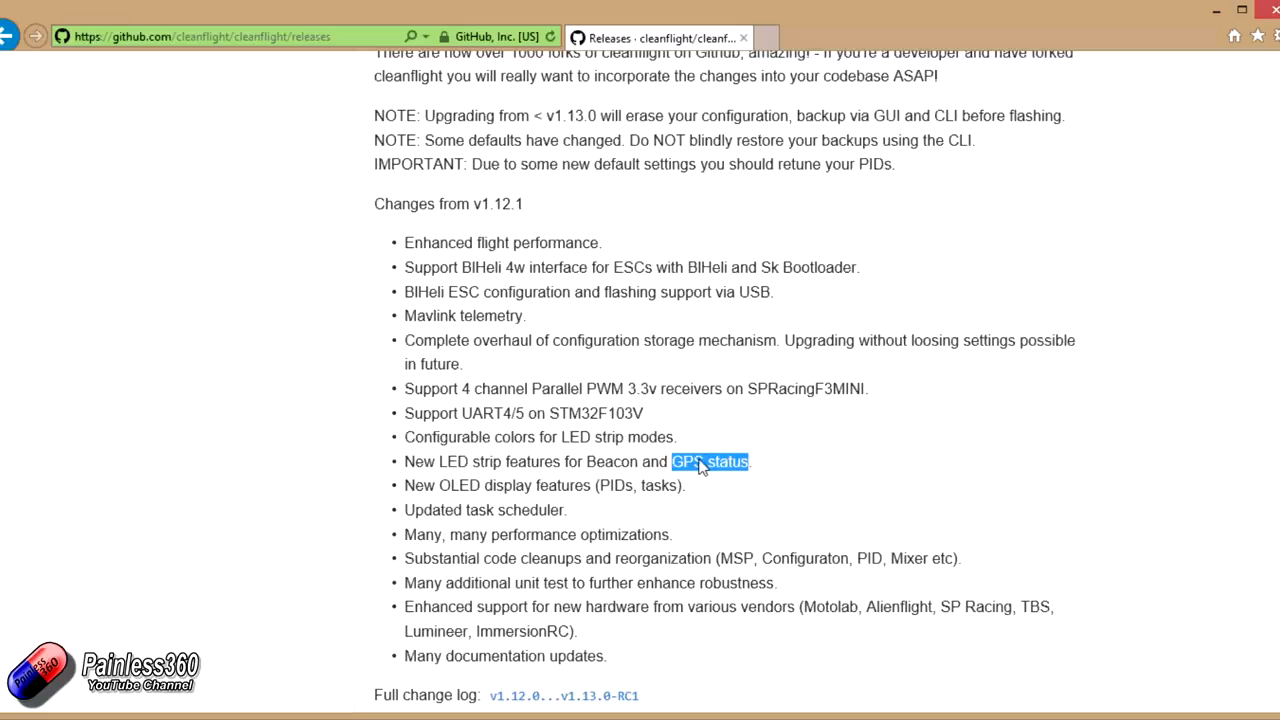
mouse_move(708, 500)
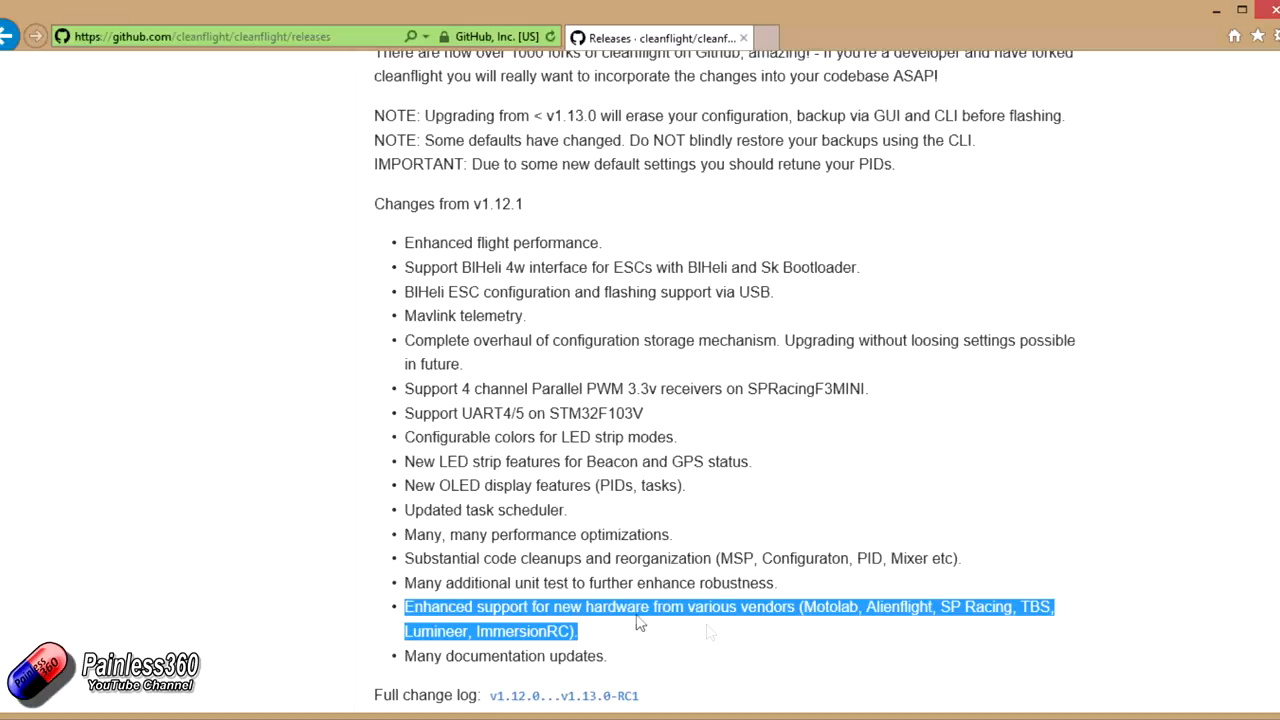
mouse_move(1023, 560)
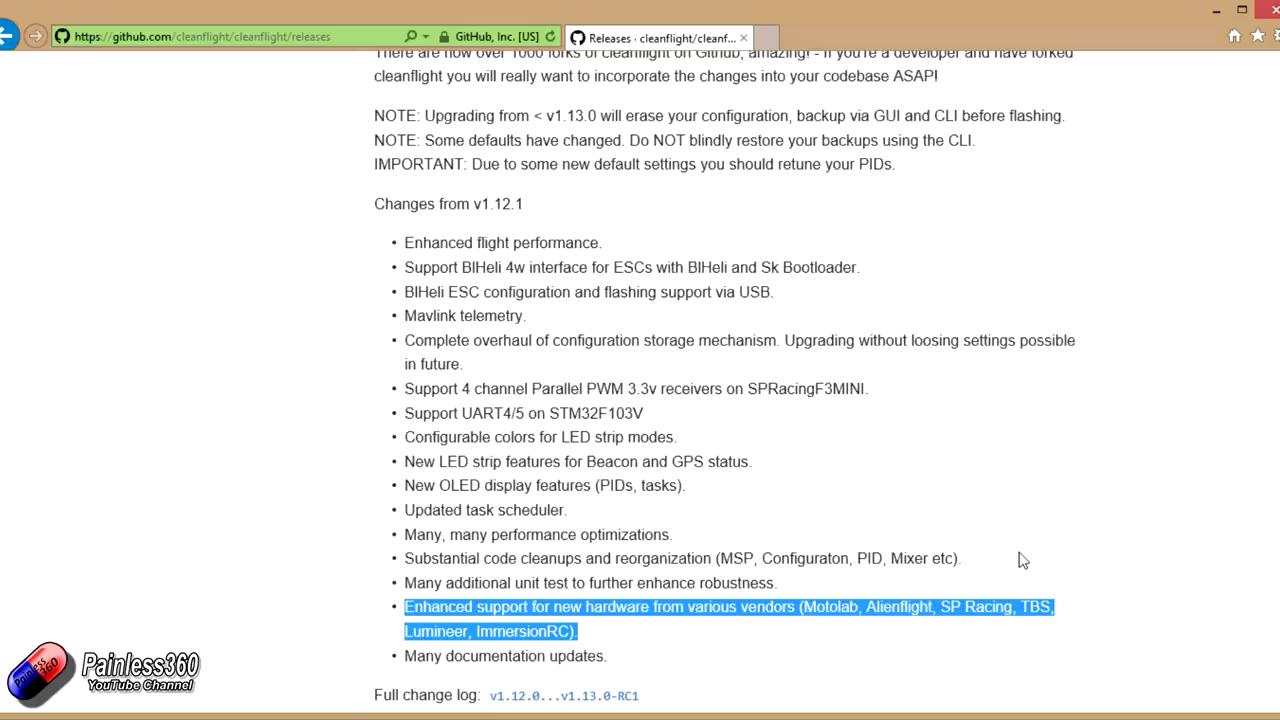
click(646, 534)
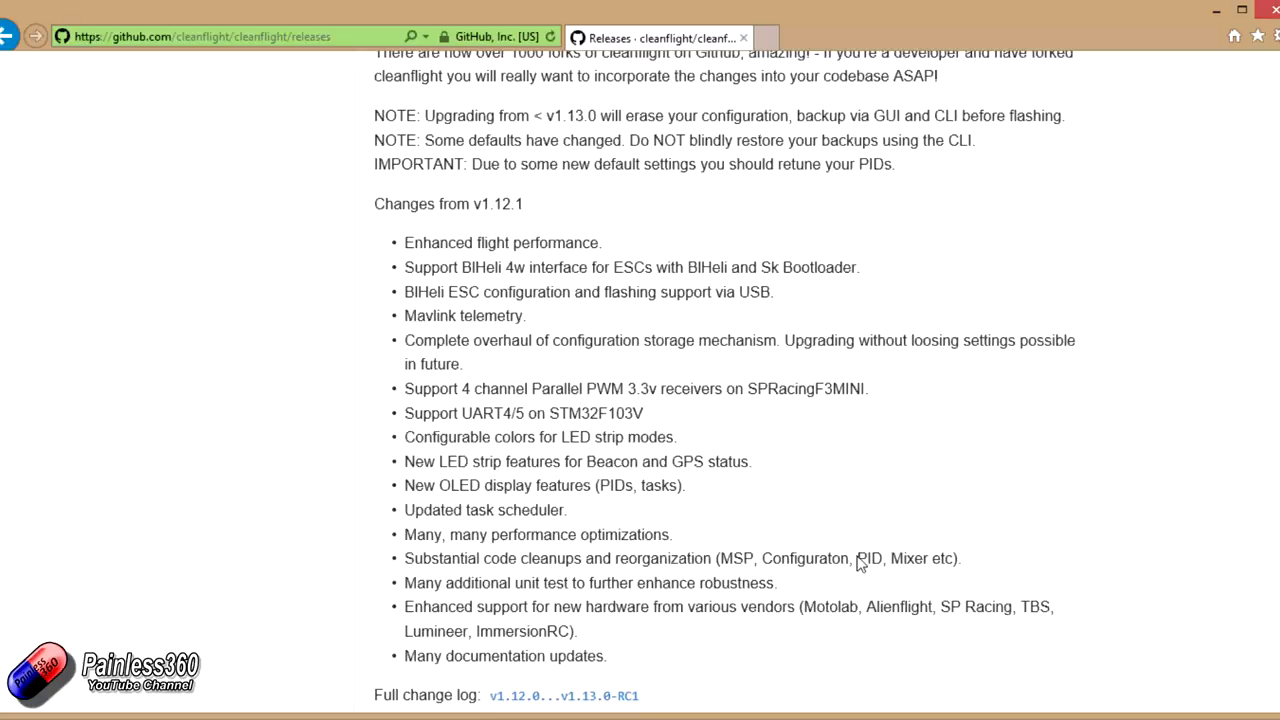
mouse_move(843, 565)
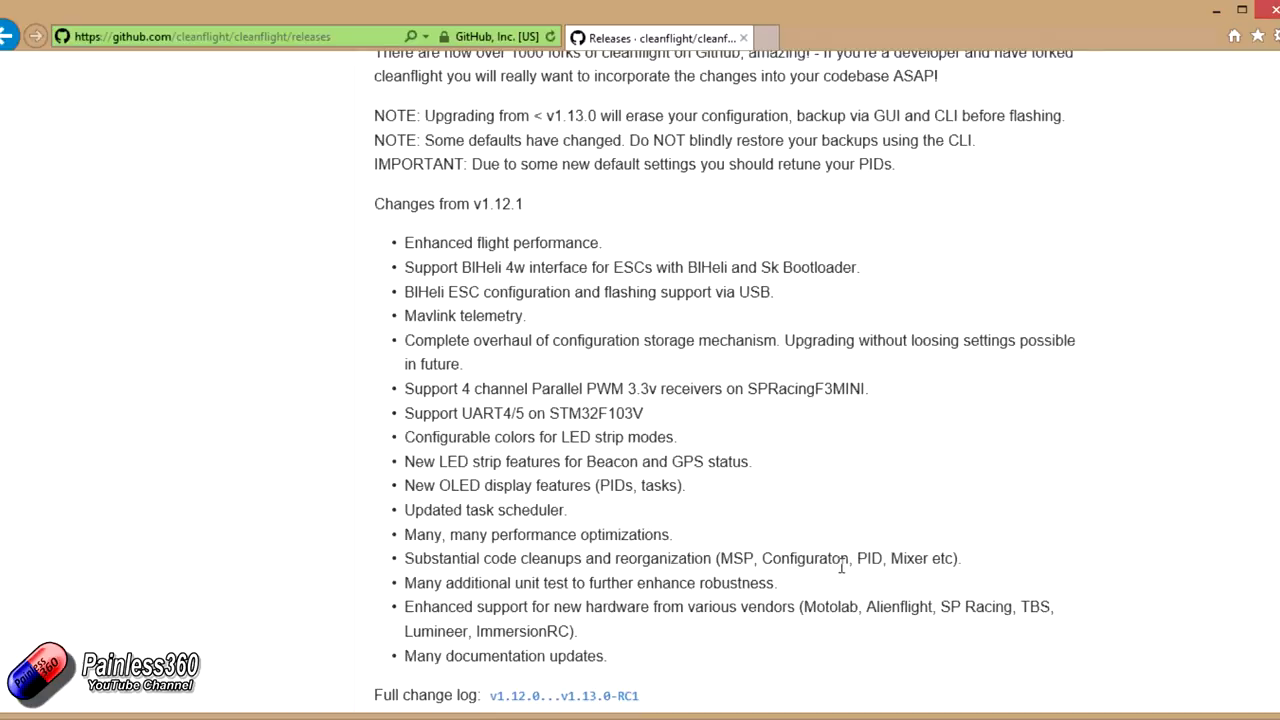
scroll(up, 3)
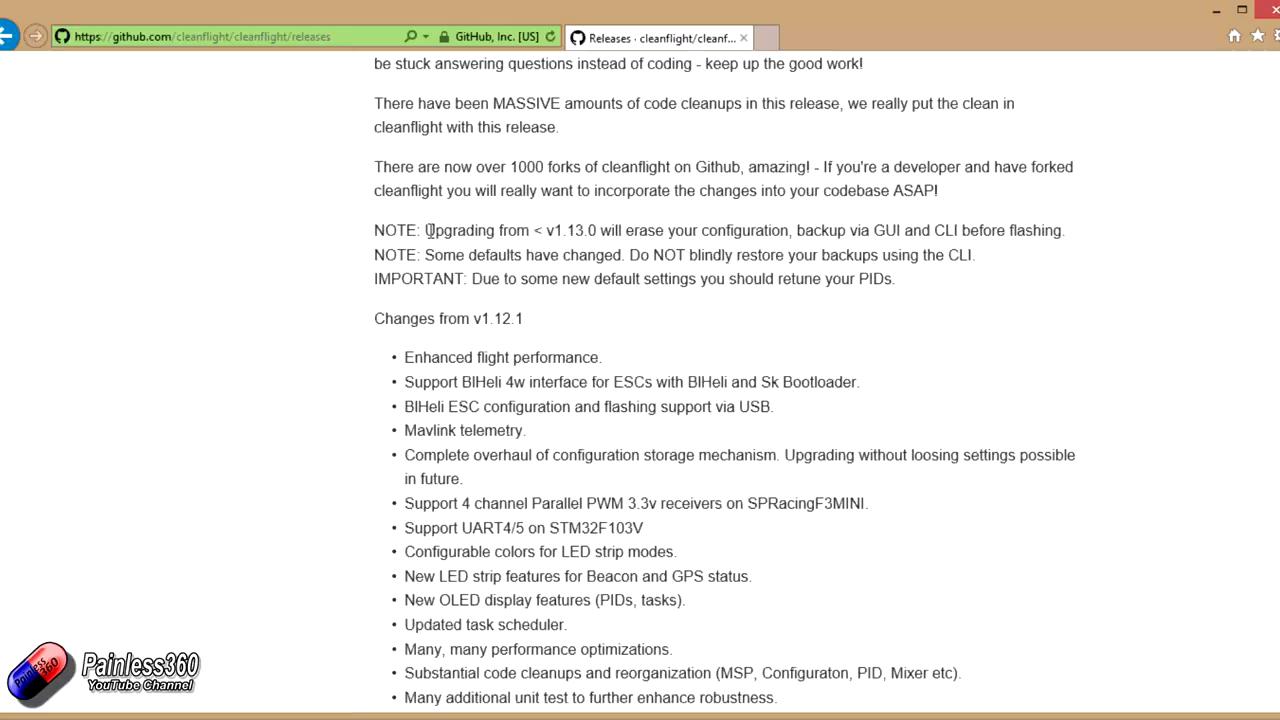
mouse_move(762, 231)
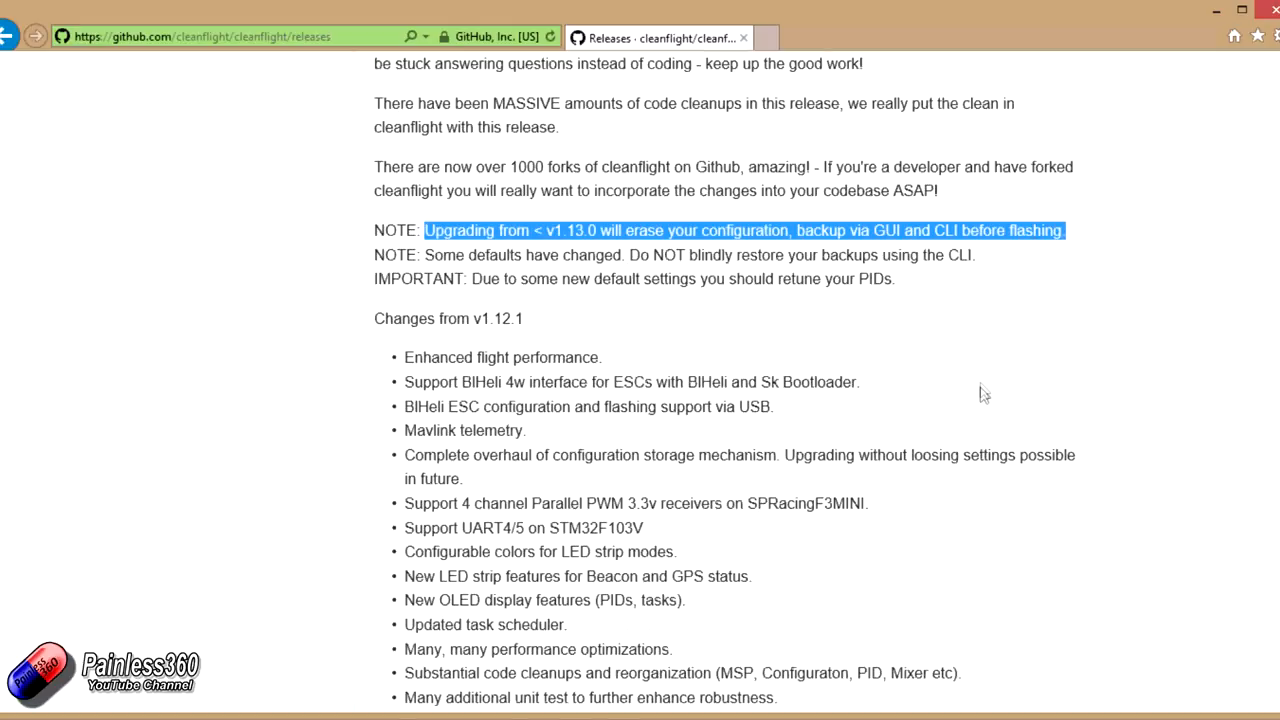
mouse_move(967, 399)
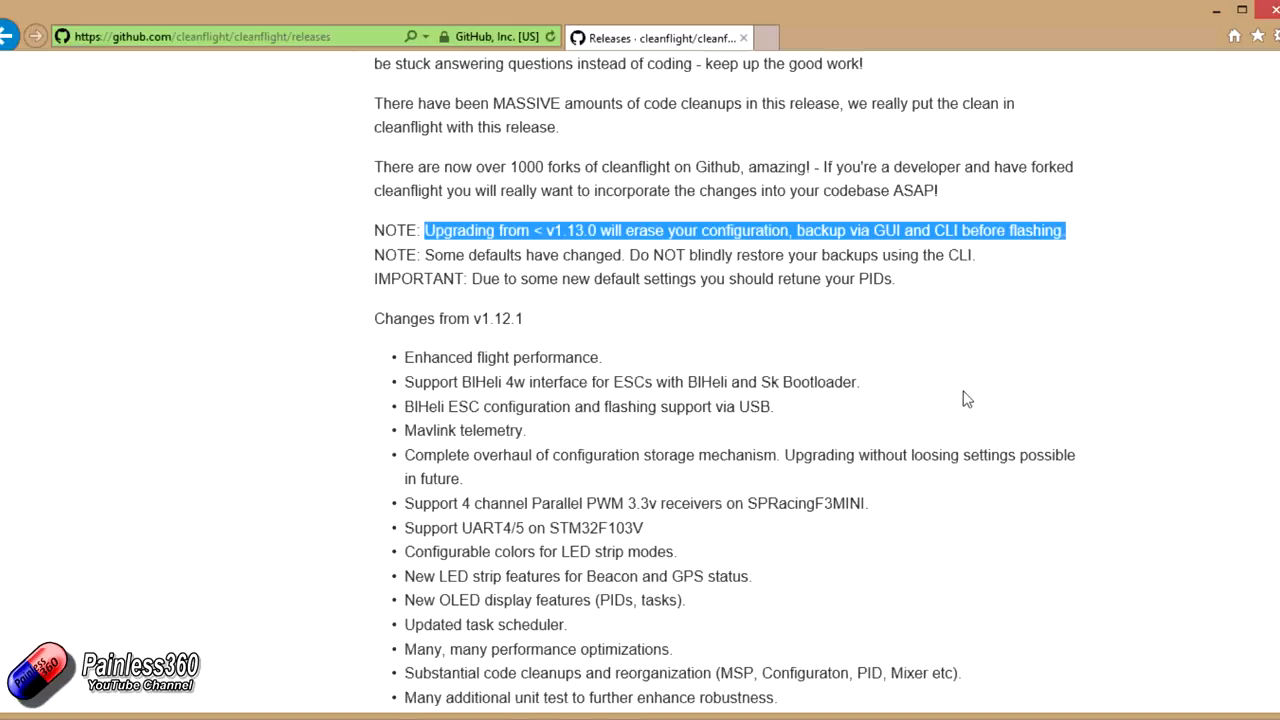
Step: Highlight the BlHeli ESC configuration and USB flashing item in the upgrade notes
double_click(587, 406)
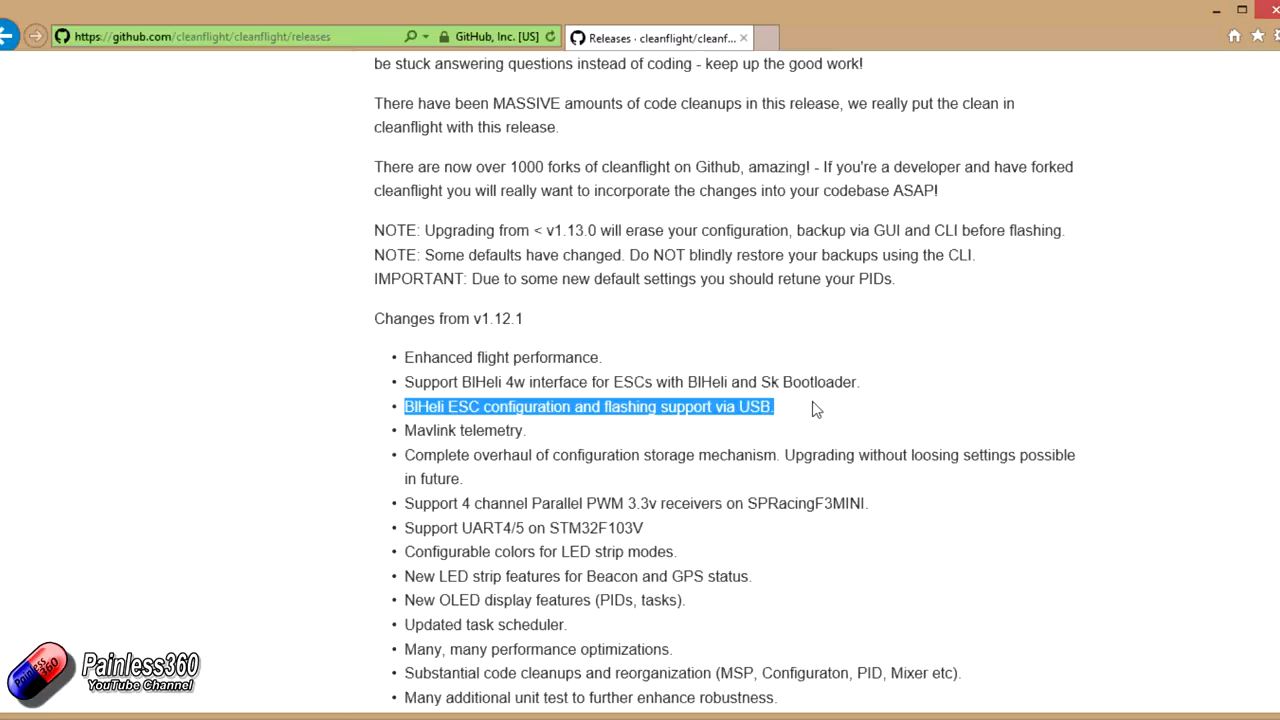
mouse_move(810, 414)
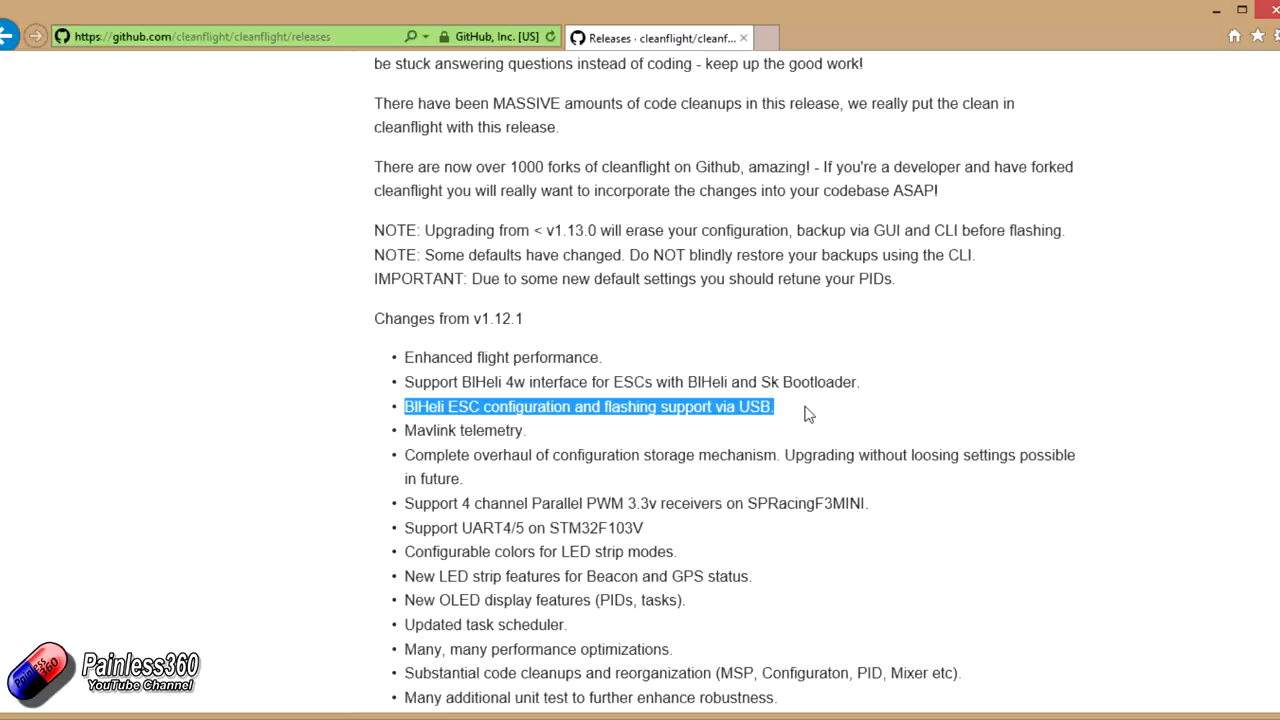
mouse_move(800, 417)
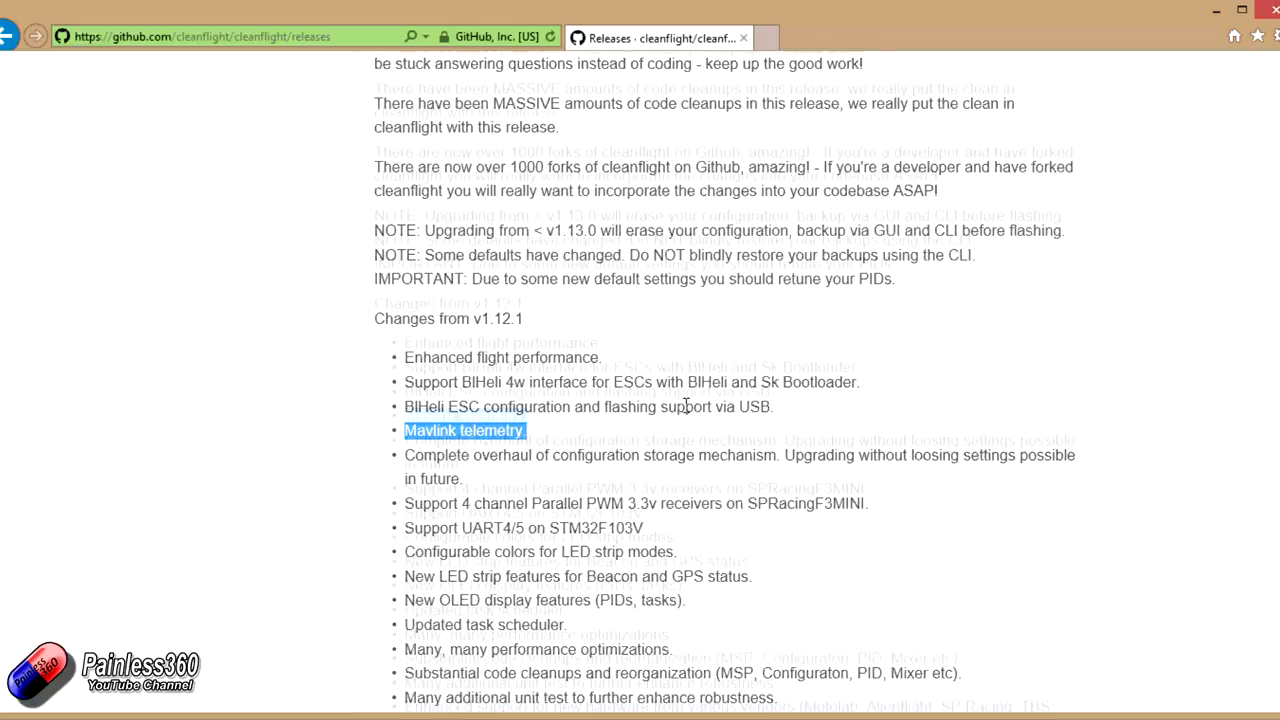
Step: Leave the release notes for the Painless360 YouTube channel's Playlists tab
scroll(down, 3)
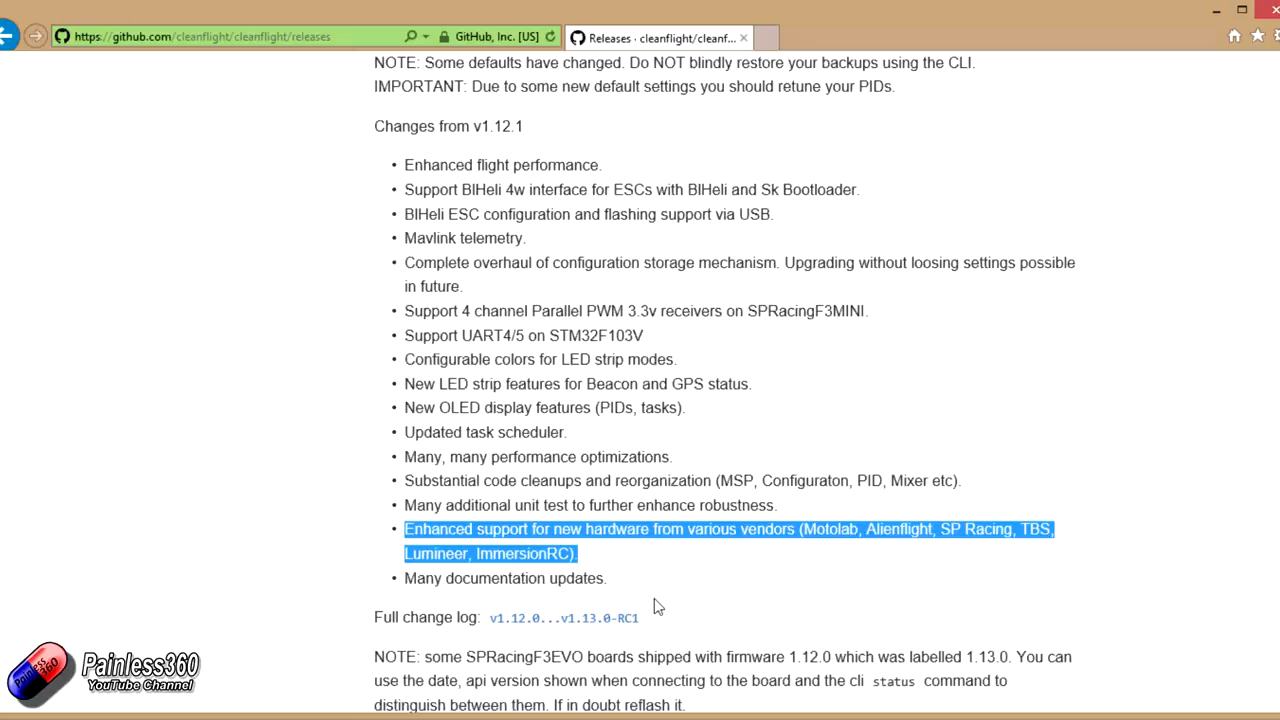
mouse_move(590, 221)
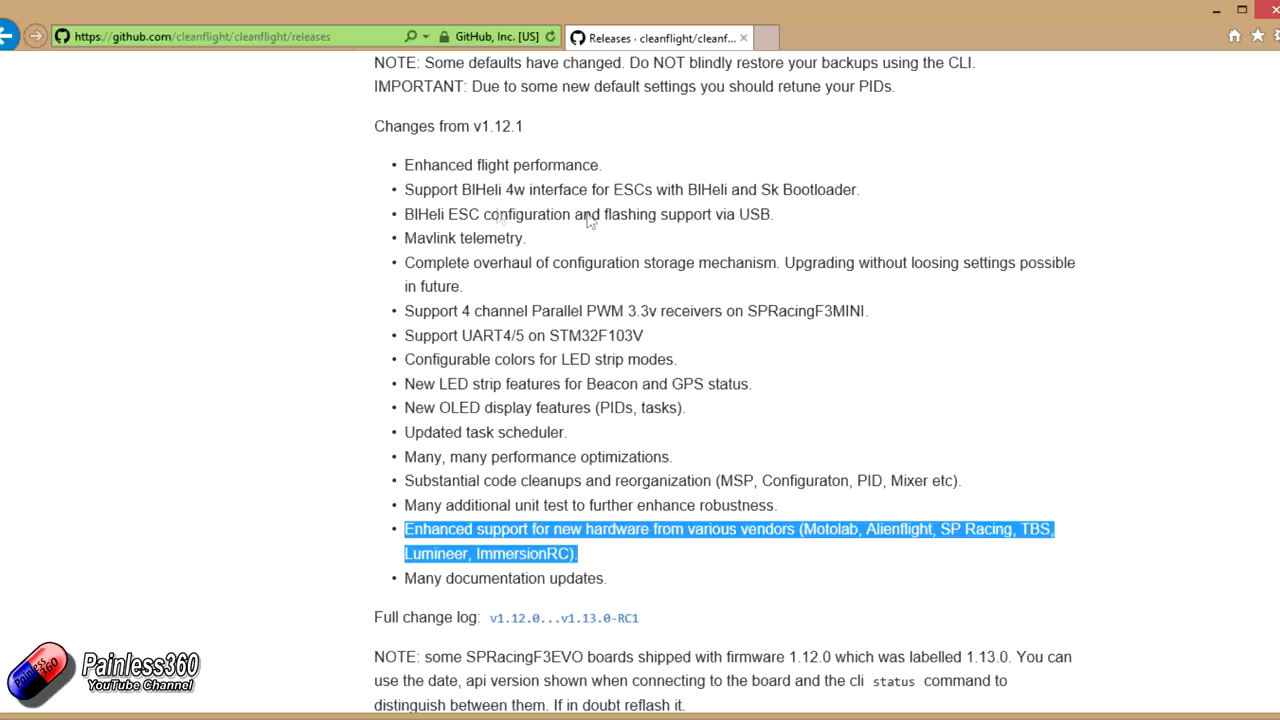
mouse_move(585, 520)
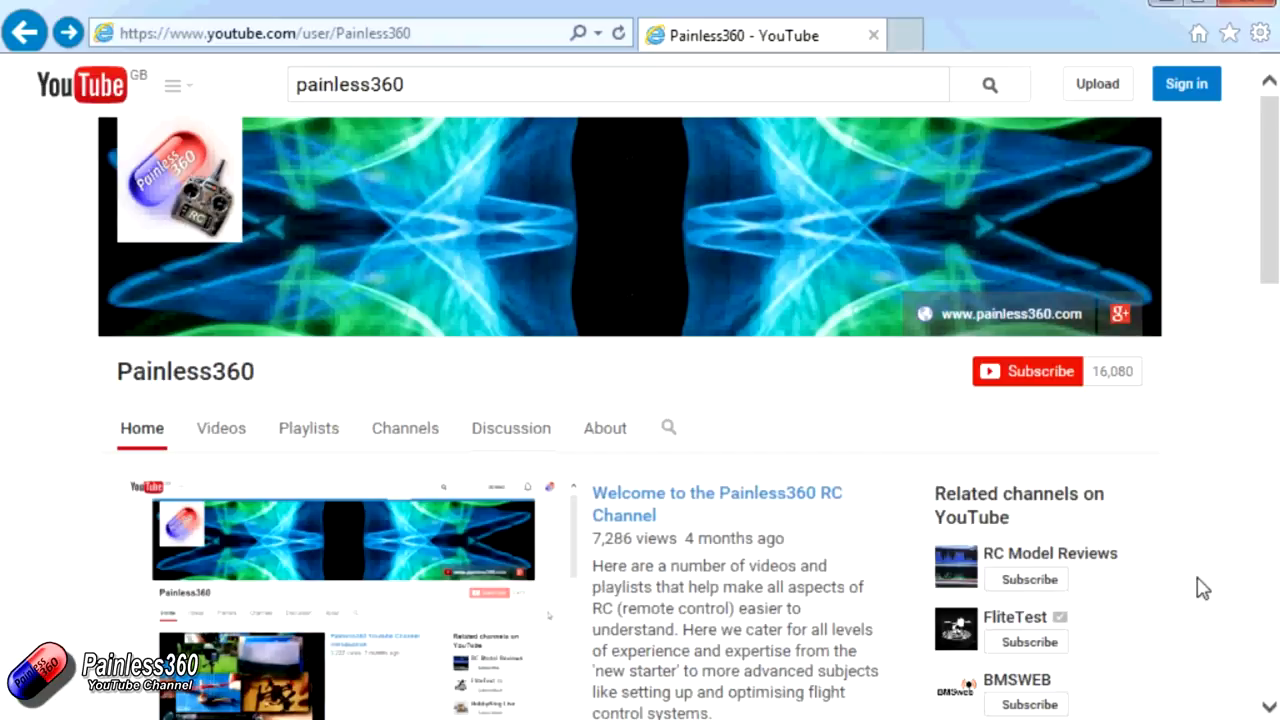
mouse_move(308, 428)
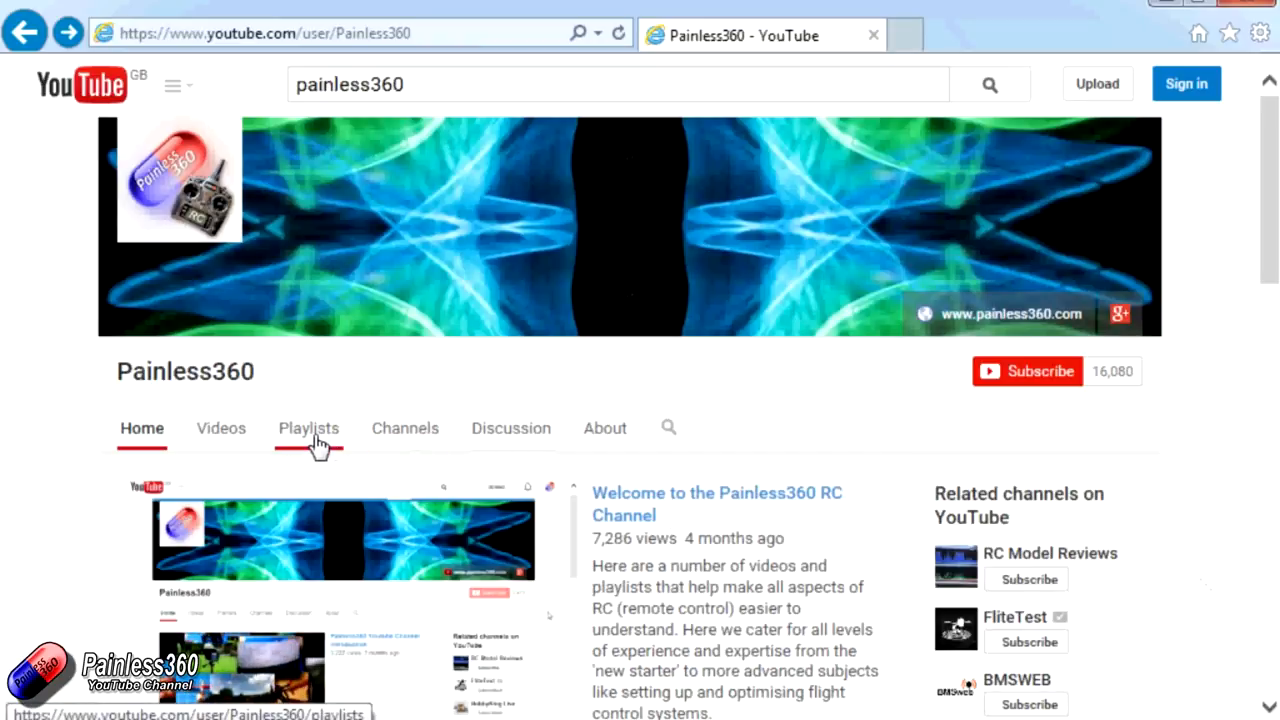
click(308, 428)
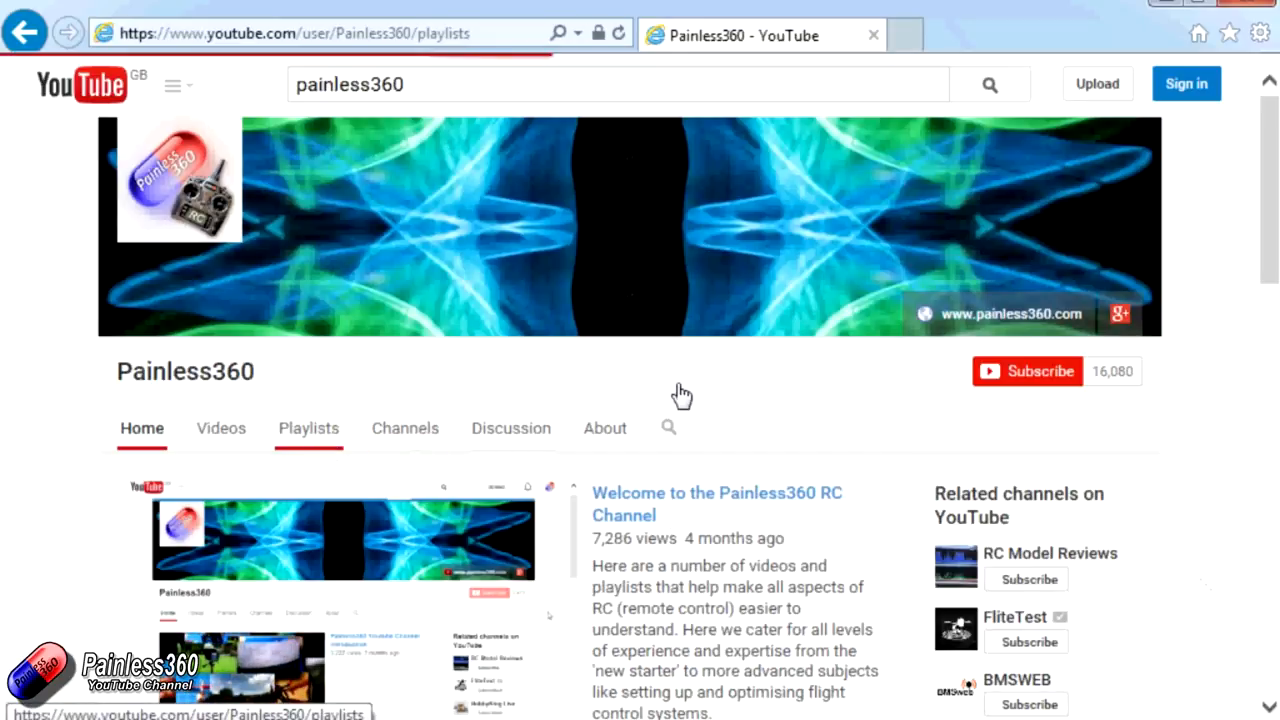
Step: Browse the Painless360 playlists such as Introduction to Remote Control and CC3D
click(308, 428)
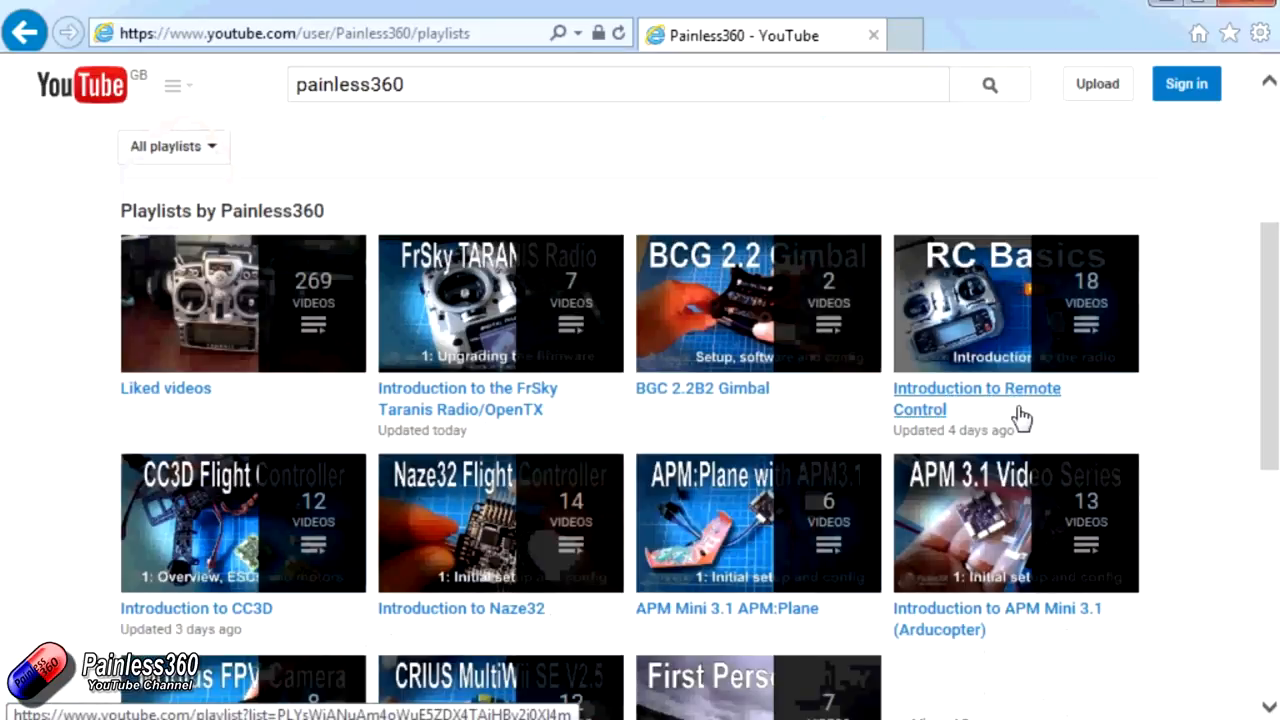
mouse_move(763, 423)
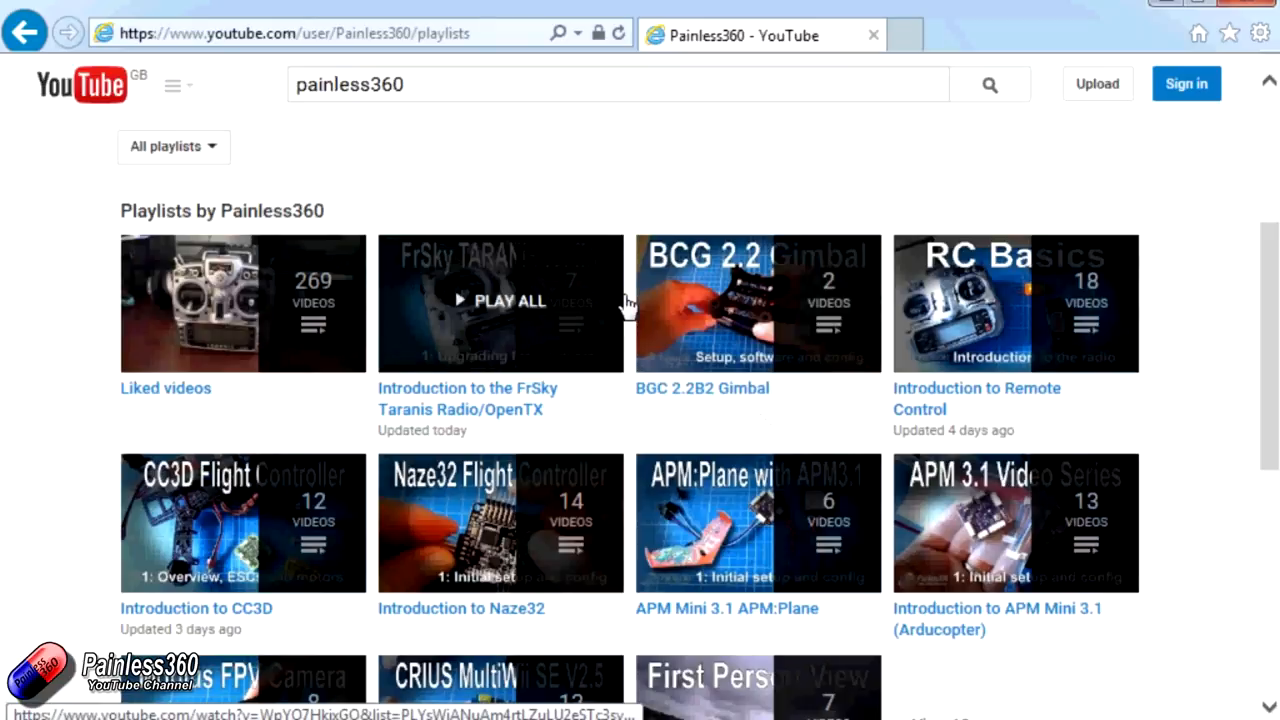
mouse_move(1050, 412)
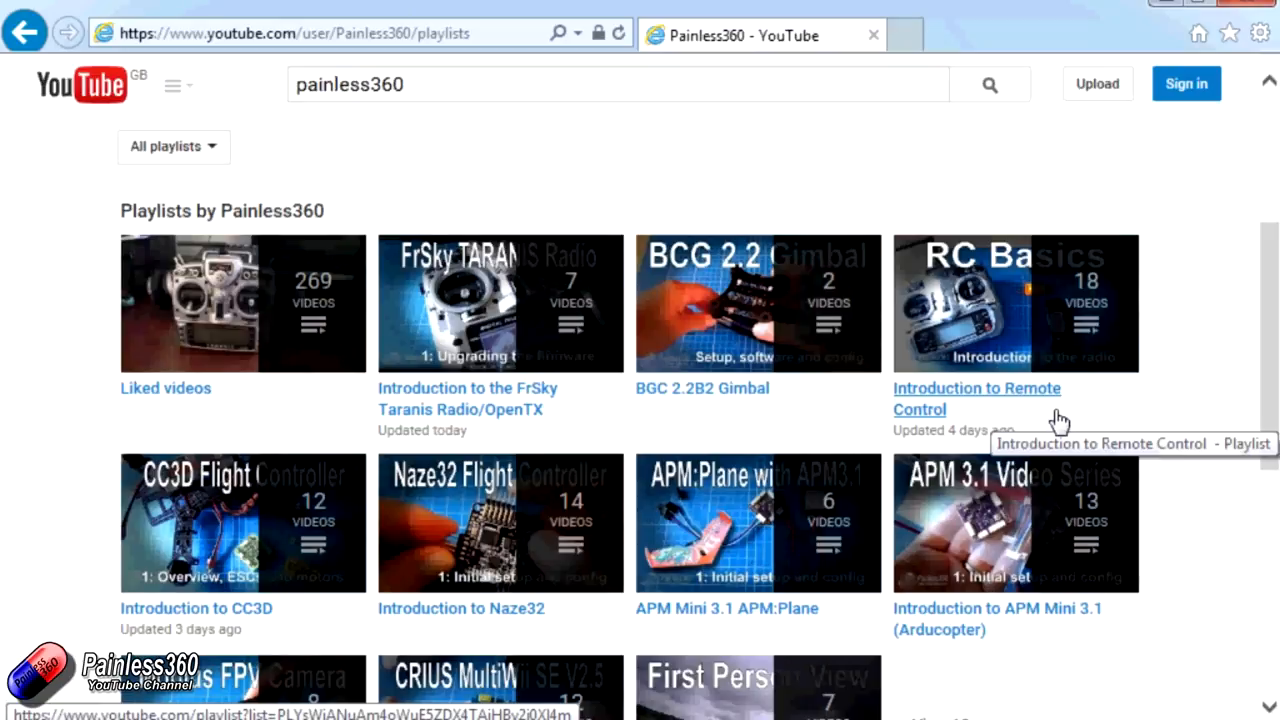
mouse_move(1043, 418)
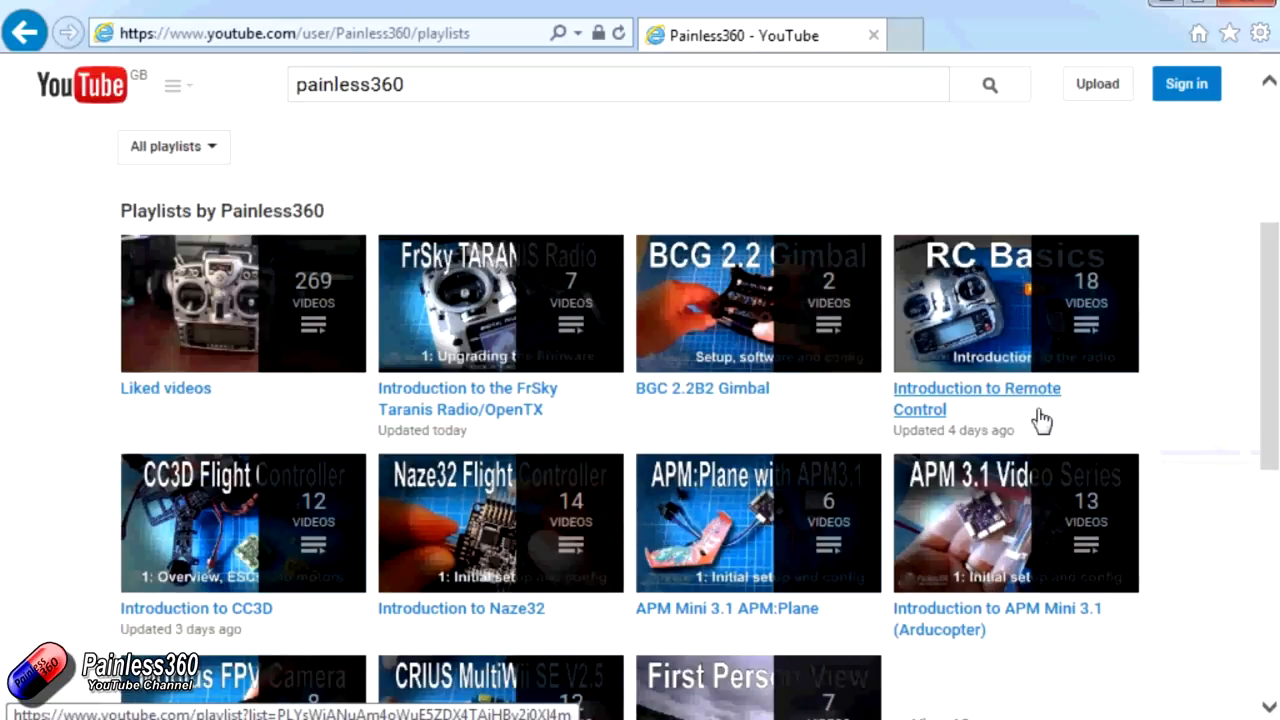